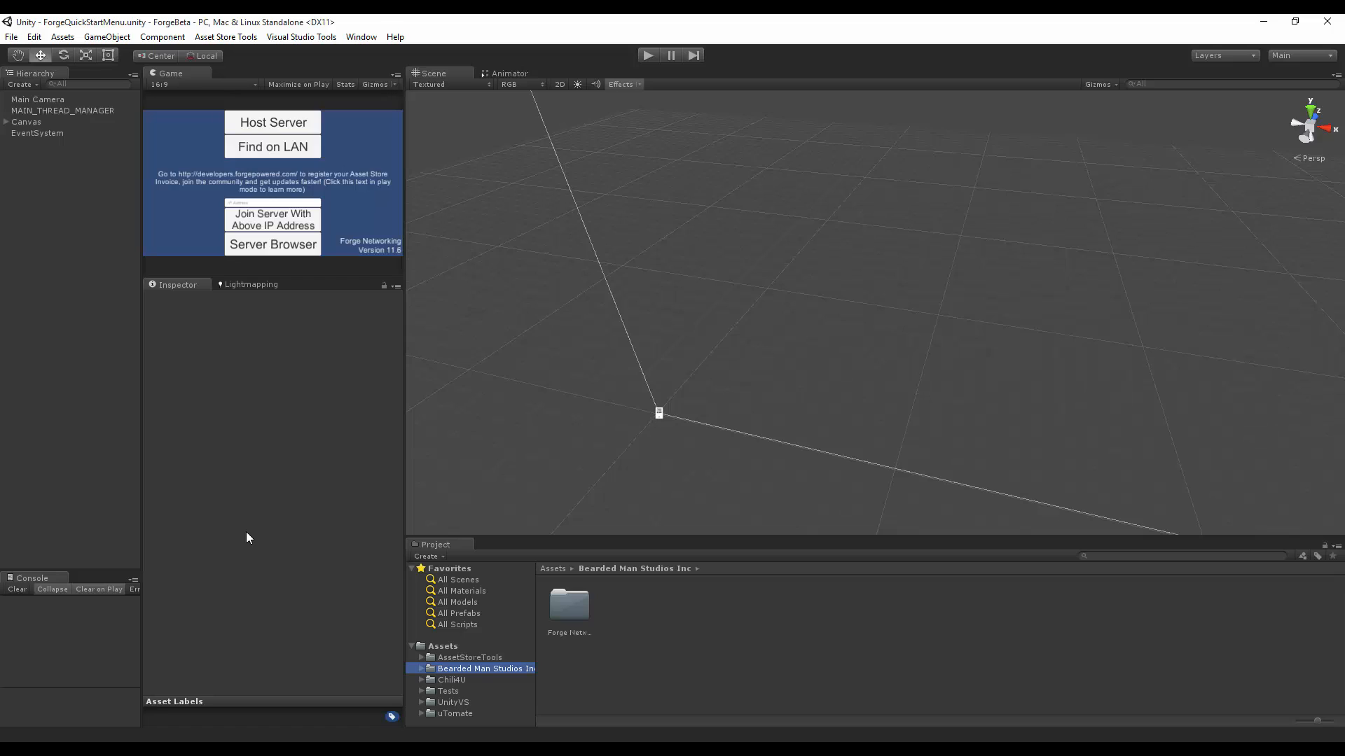
{"action": "mouse_move", "coordinate": [29, 422]}
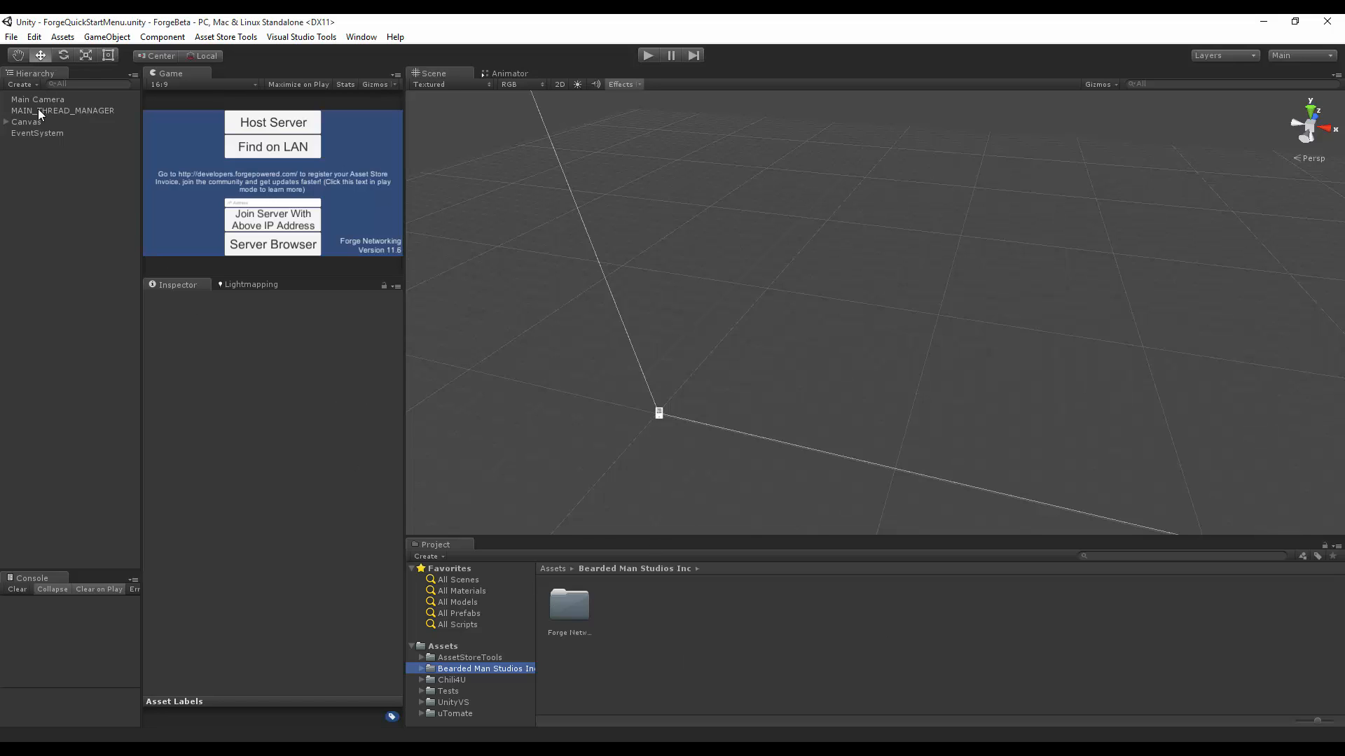
Step: Review the Canvas Start Game settings and search the project for 'aut'
{"action": "left_click", "coordinate": [26, 121]}
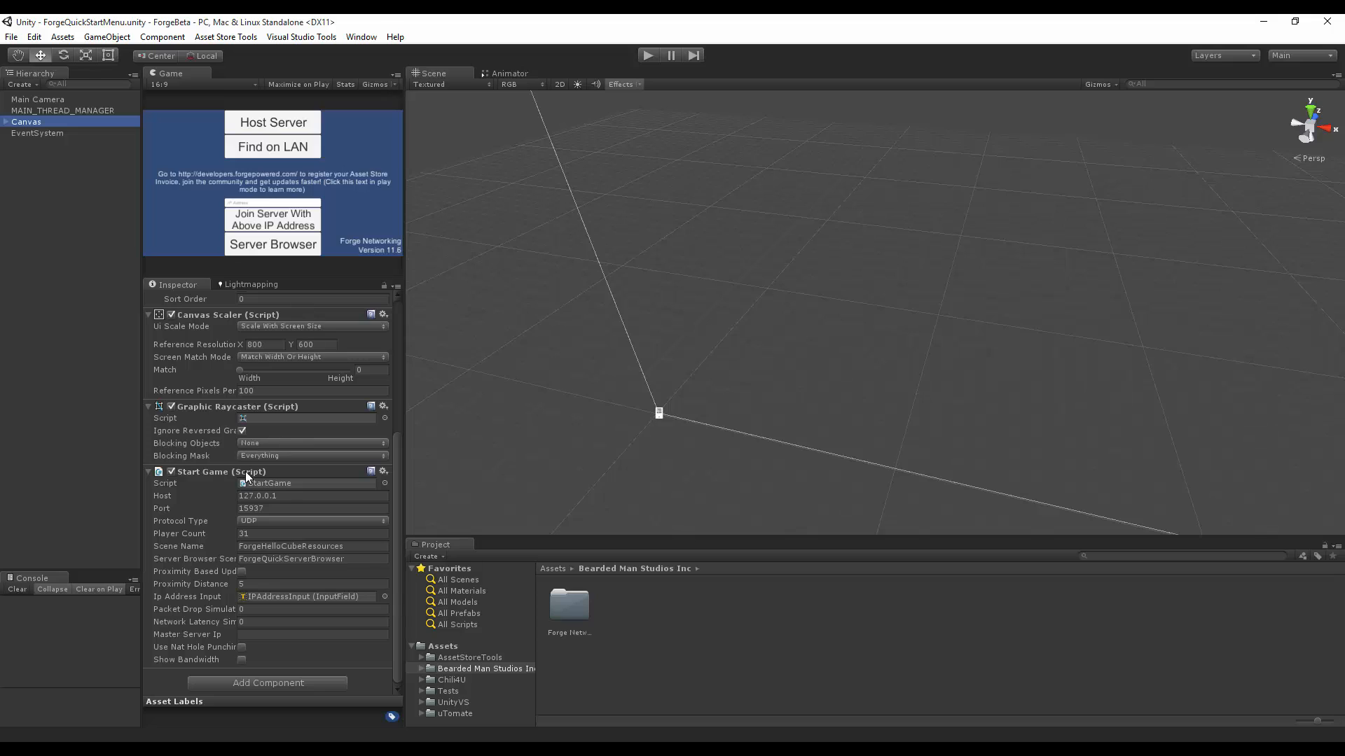
{"action": "type", "text": "auth"}
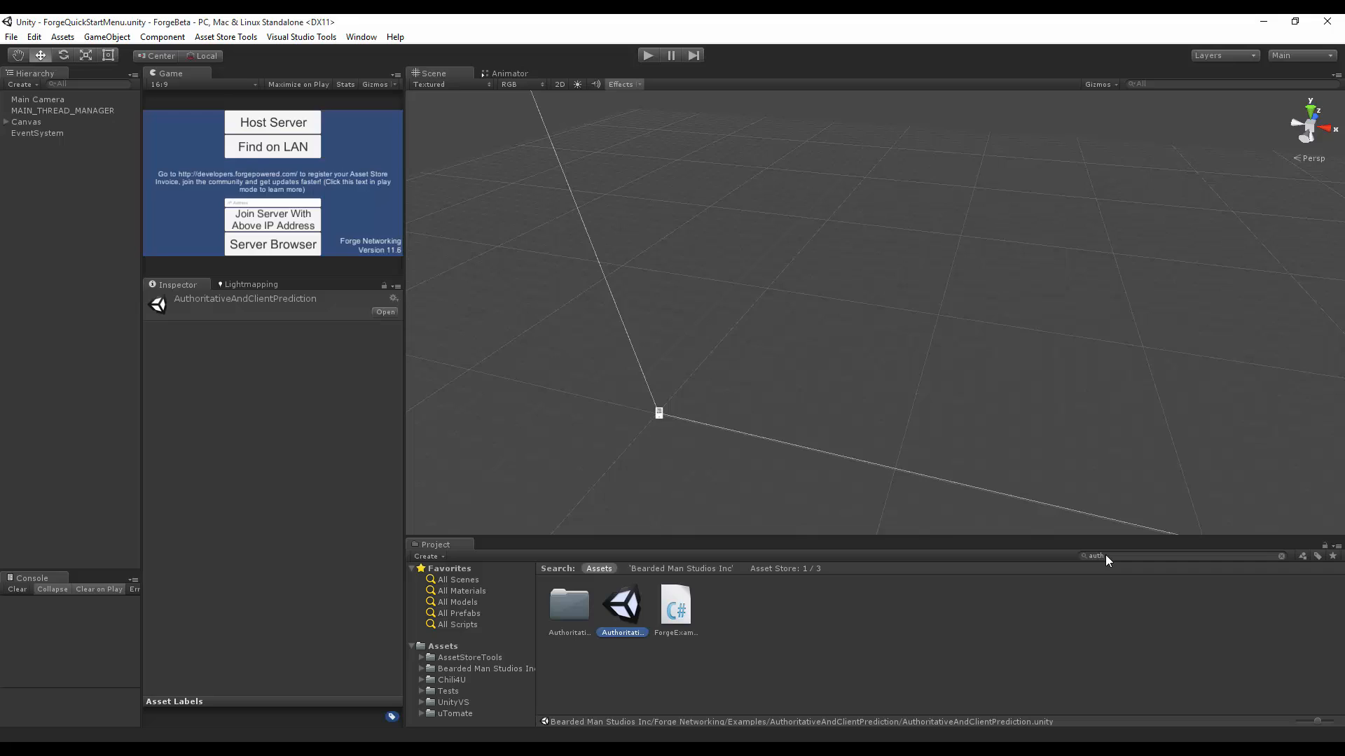
Step: Open AuthoritativeAndClientPrediction and review ForgeCubeGuy's authoritative sync distance and rotation settings
{"action": "double_click", "coordinate": [622, 604]}
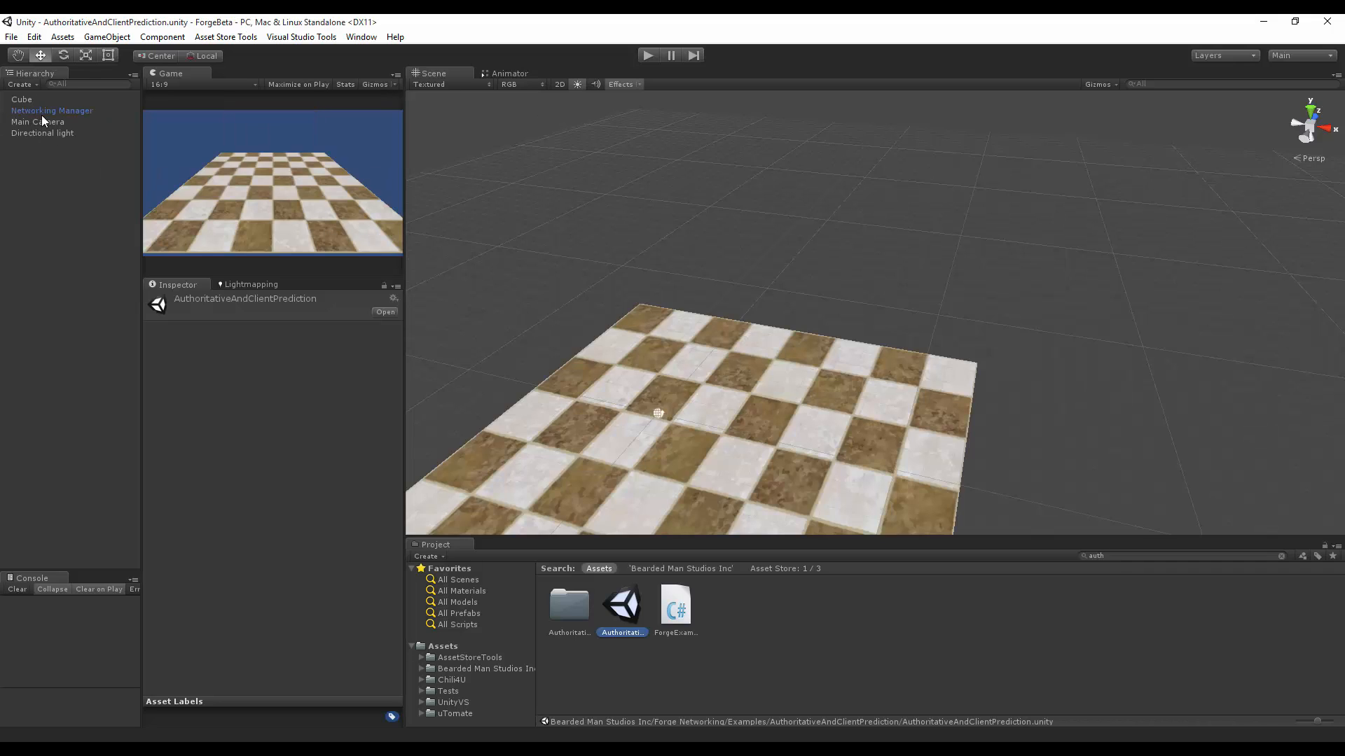
{"action": "left_click", "coordinate": [53, 111]}
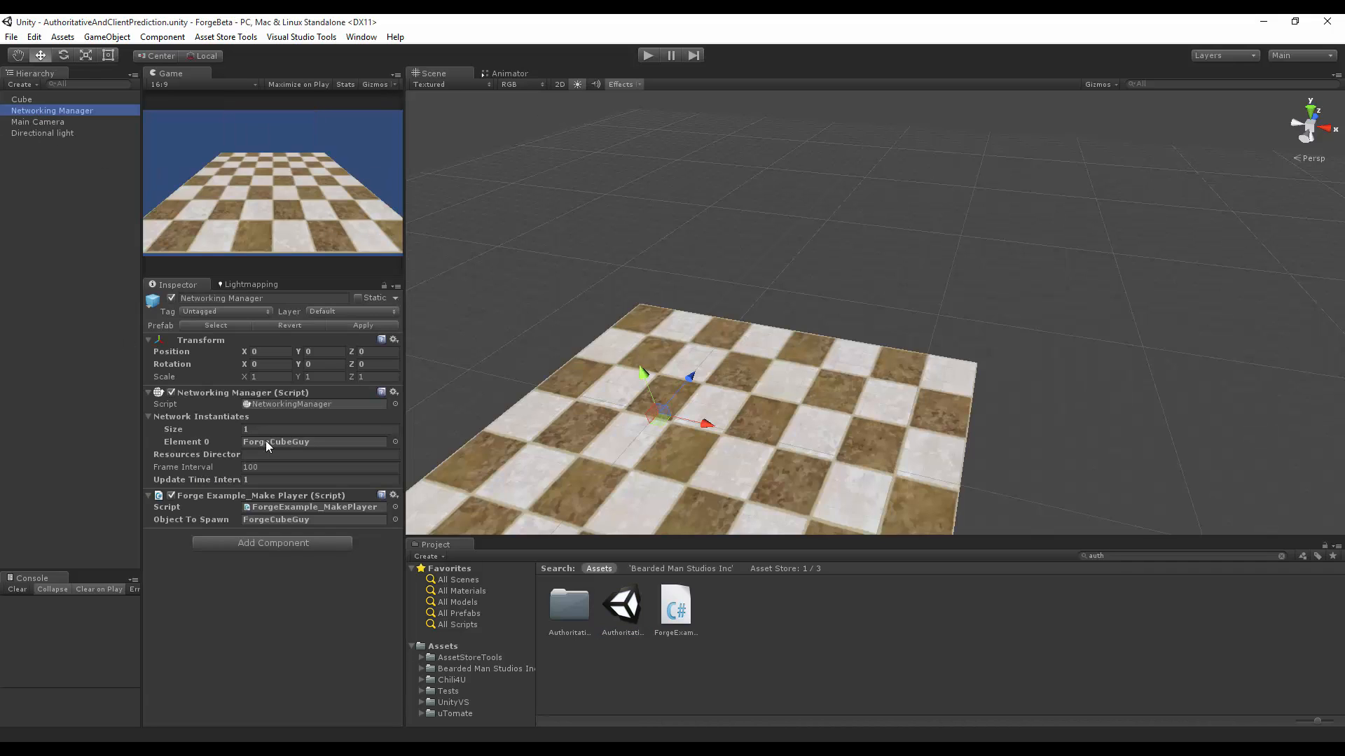
{"action": "left_click", "coordinate": [569, 604]}
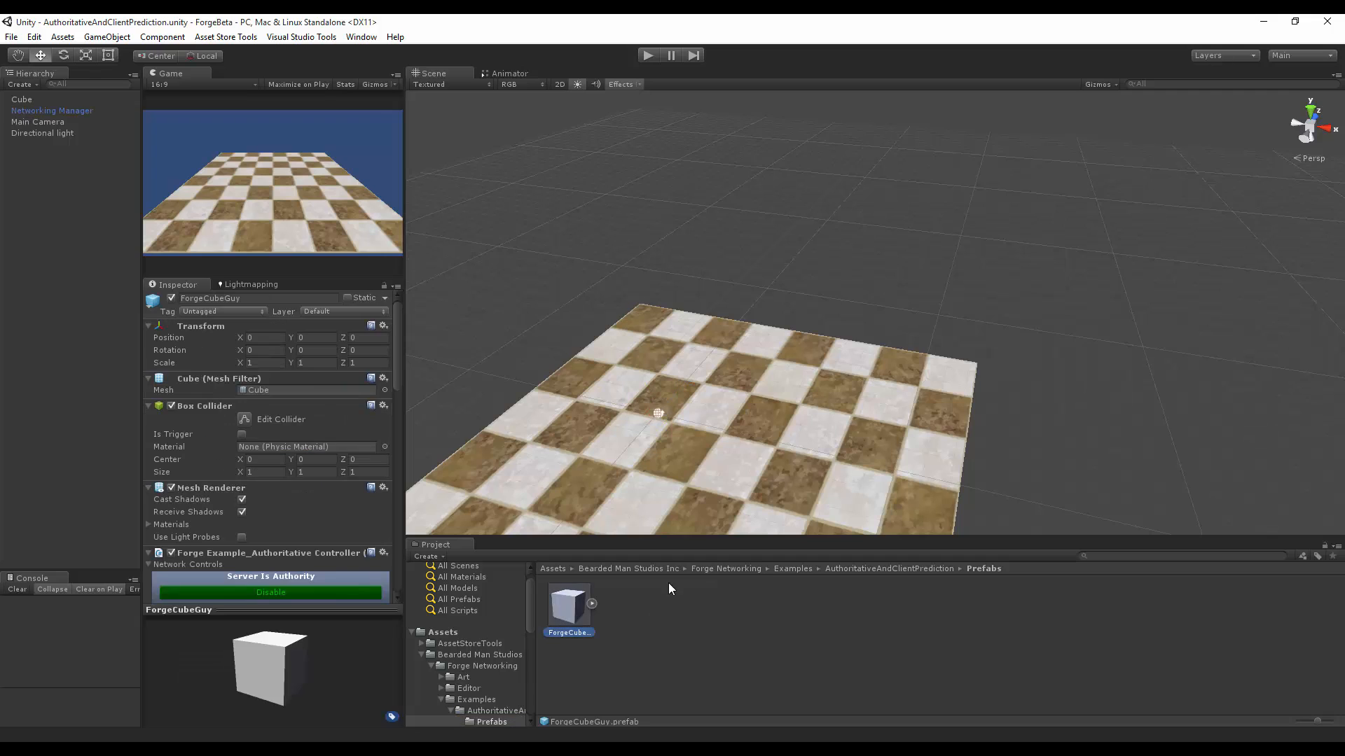
{"action": "scroll", "scroll_direction": "down", "scroll_amount": 3}
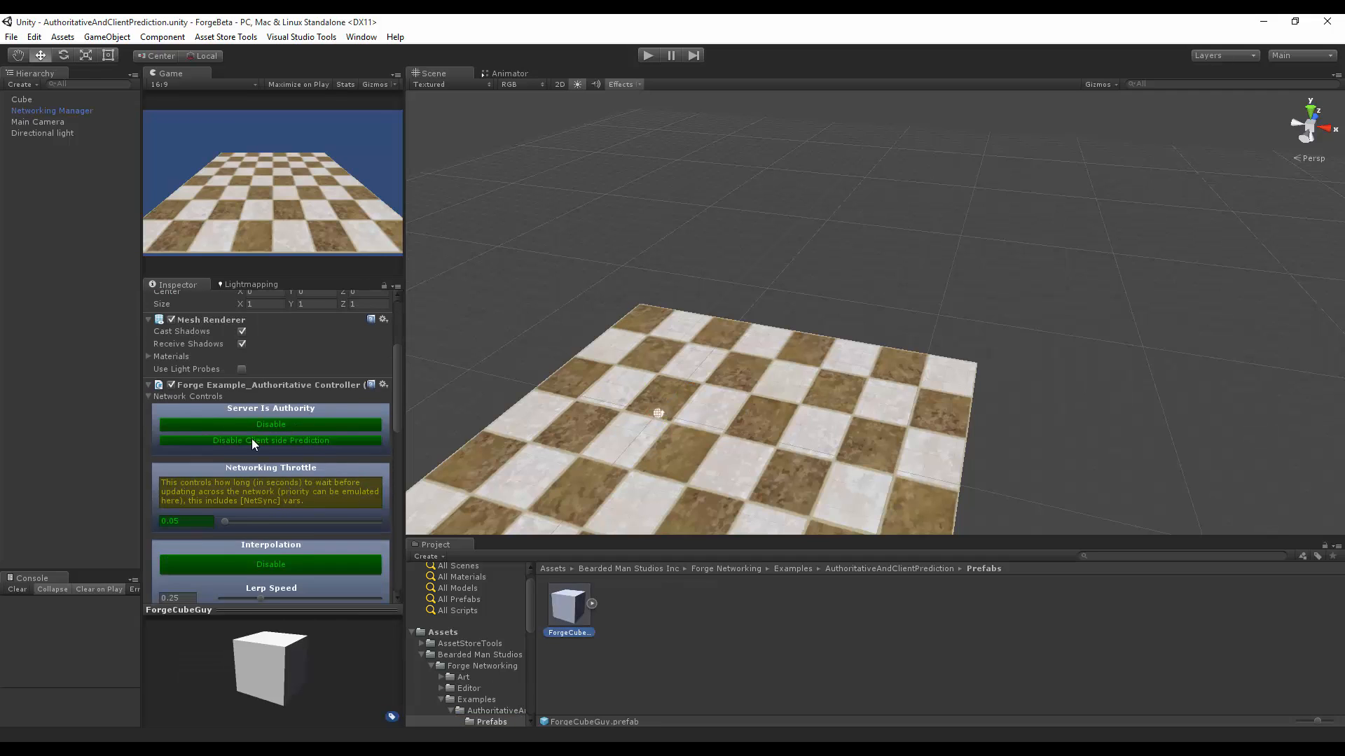
{"action": "scroll", "scroll_direction": "down", "scroll_amount": 3}
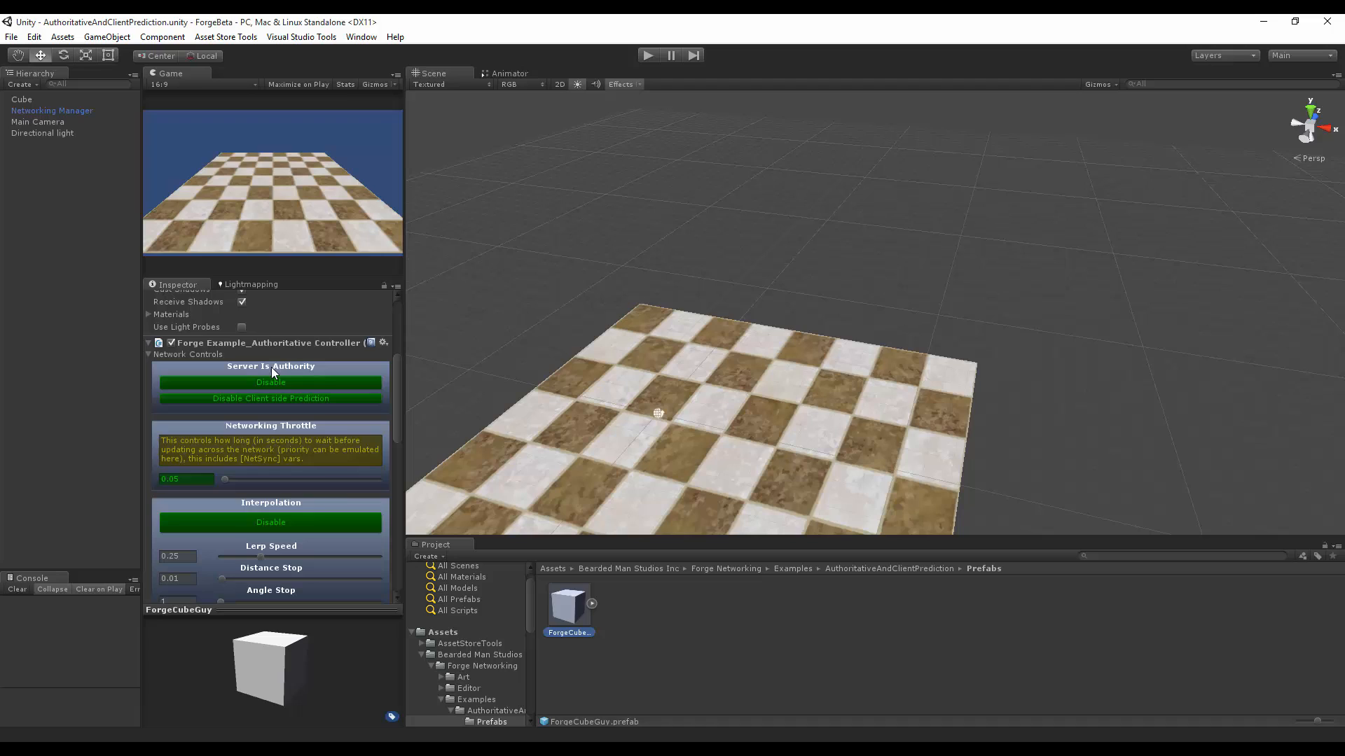
{"action": "mouse_move", "coordinate": [302, 383]}
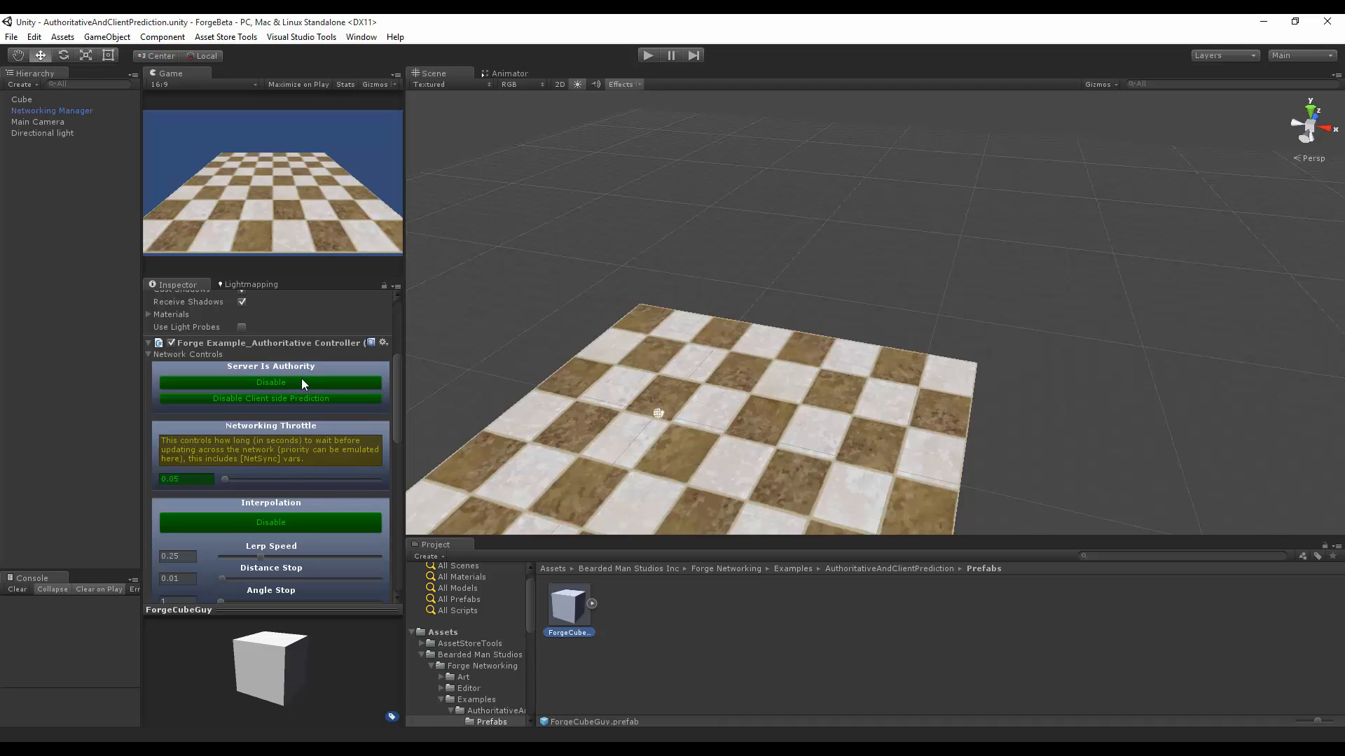
{"action": "mouse_move", "coordinate": [347, 387]}
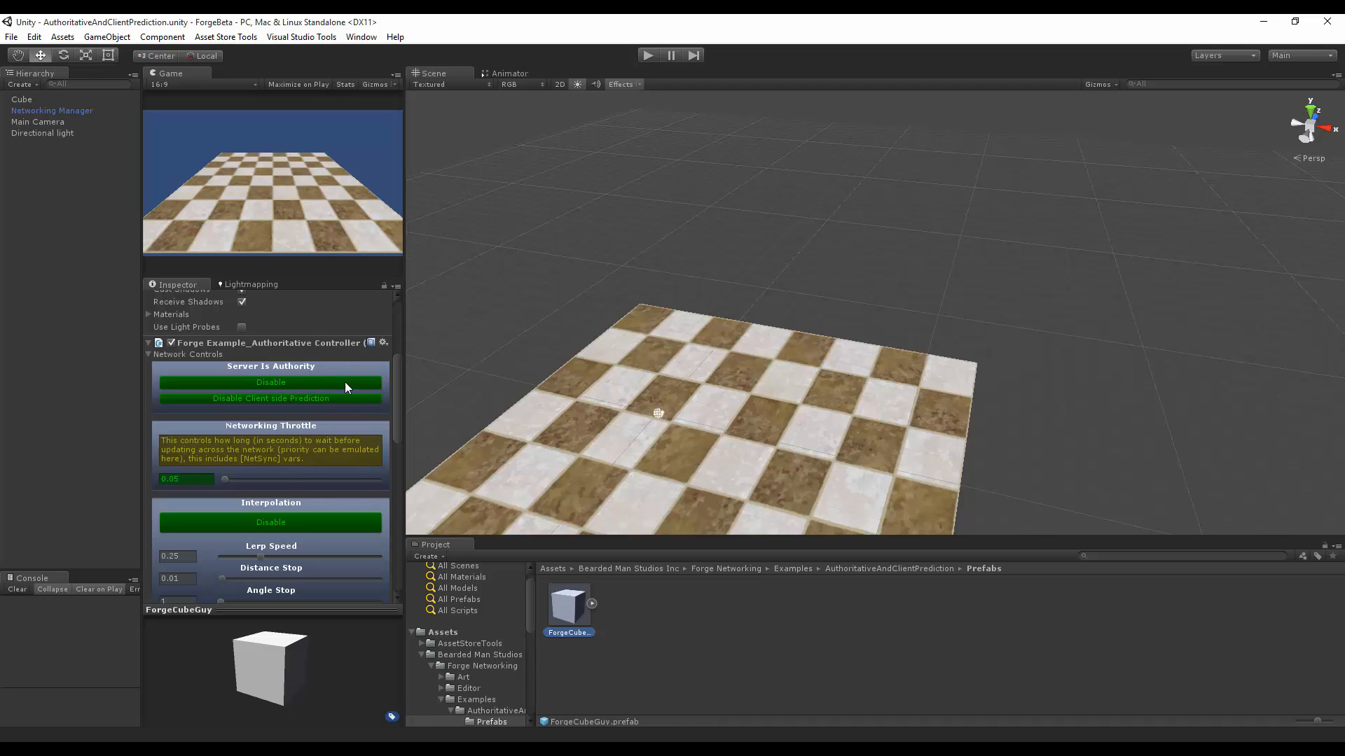
{"action": "scroll", "scroll_direction": "down", "scroll_amount": 3}
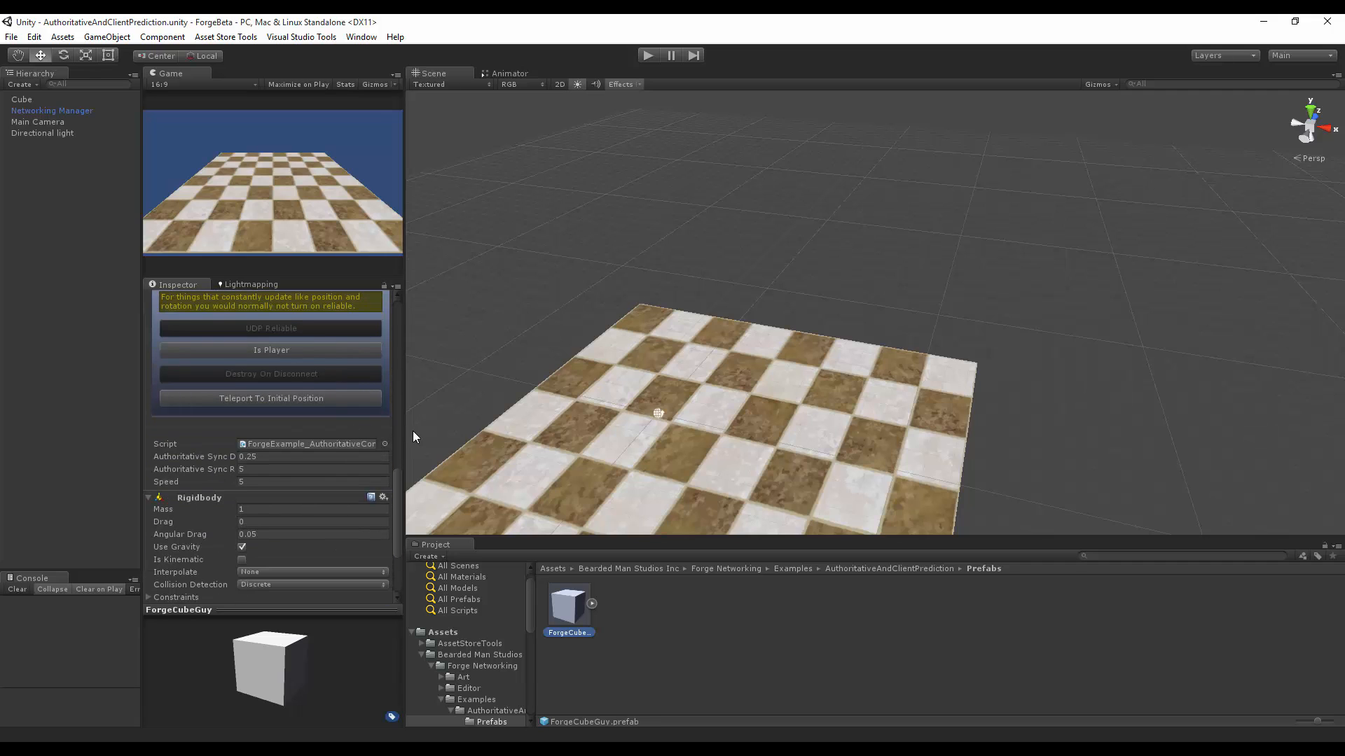
{"action": "left_click_drag", "start_coordinate": [399, 439], "coordinate": [463, 439]}
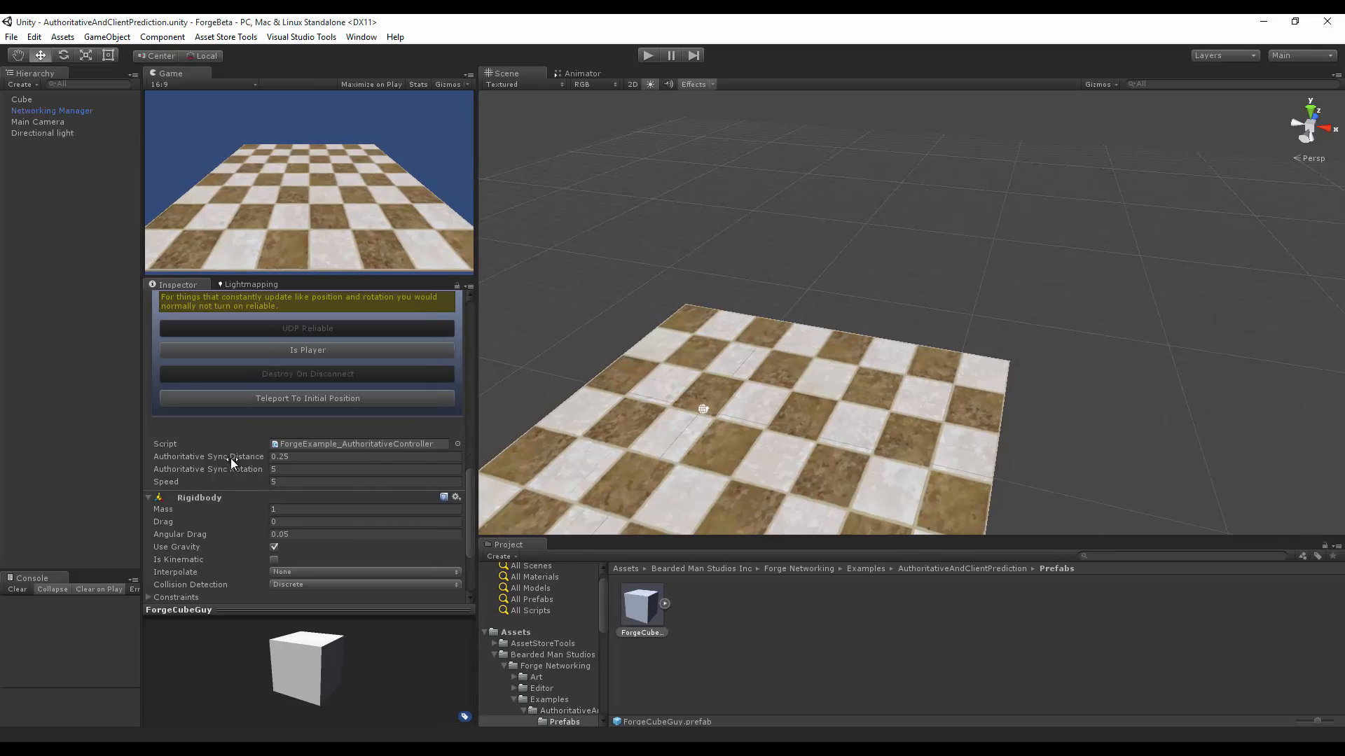
{"action": "left_click", "coordinate": [364, 469]}
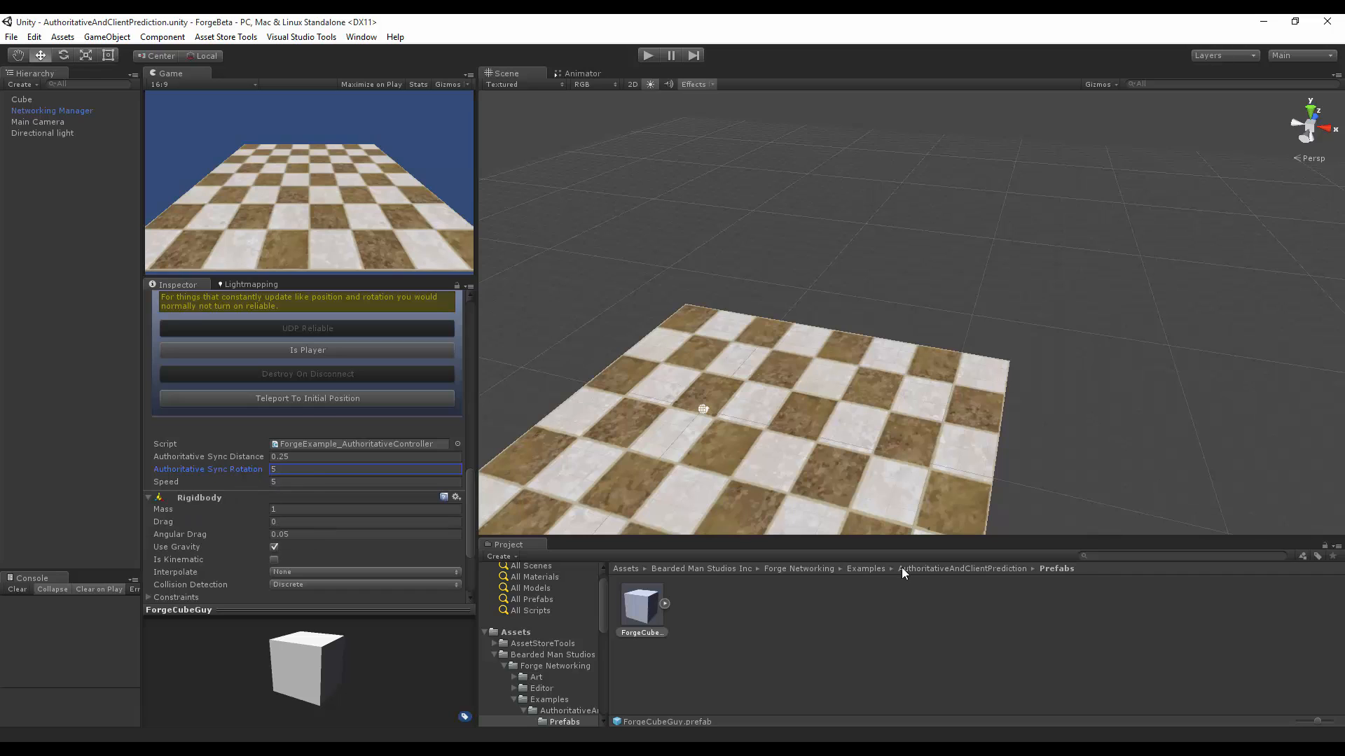
{"action": "mouse_move", "coordinate": [1149, 556]}
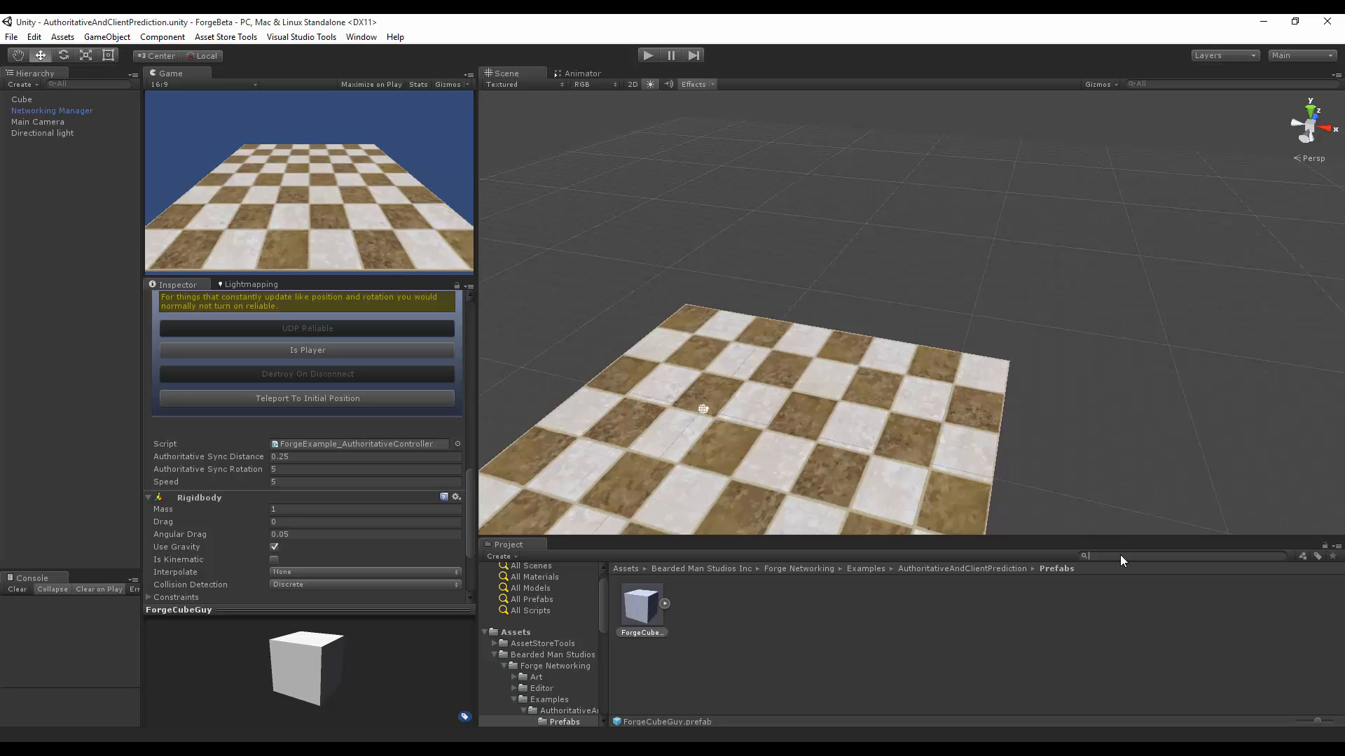
Step: Reopen ForgeQuickStartMenu and set the Canvas Start Game network latency simulation to 500
{"action": "type", "text": "men"}
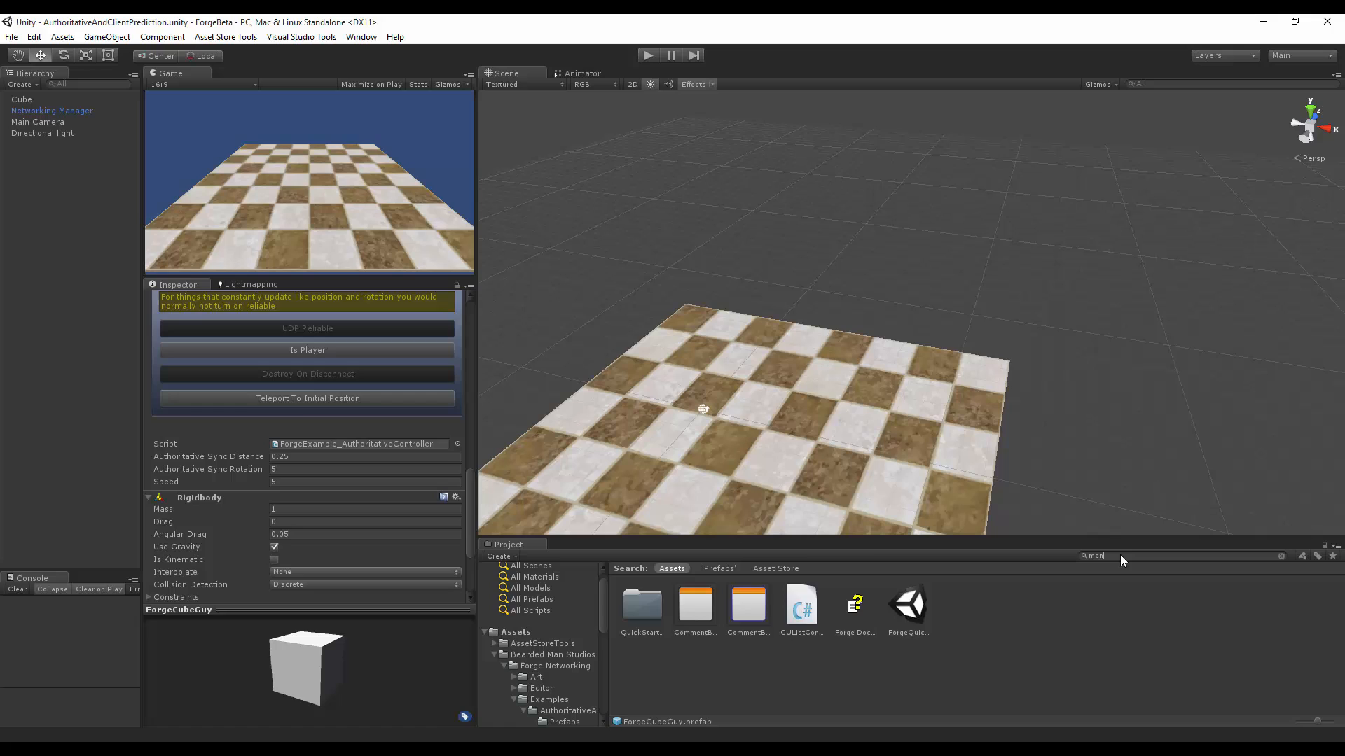
{"action": "double_click", "coordinate": [907, 604]}
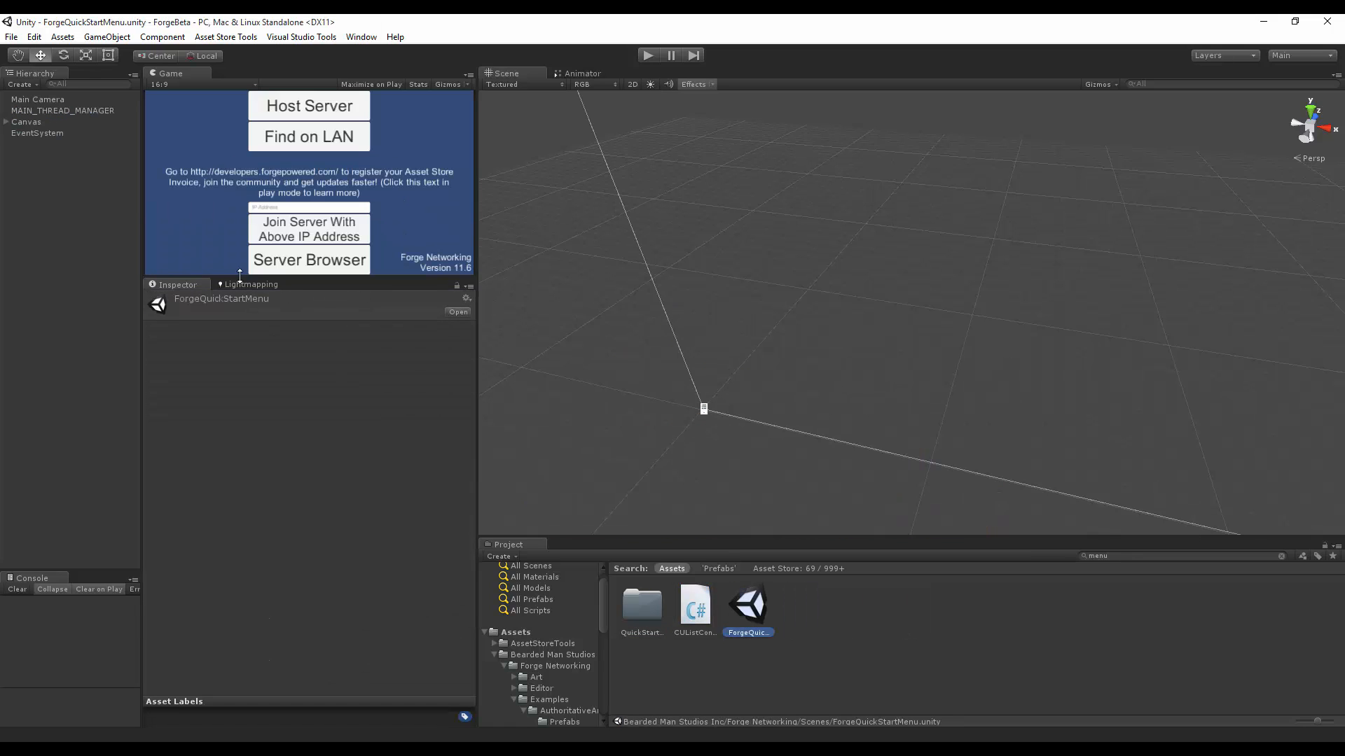
{"action": "left_click", "coordinate": [27, 121]}
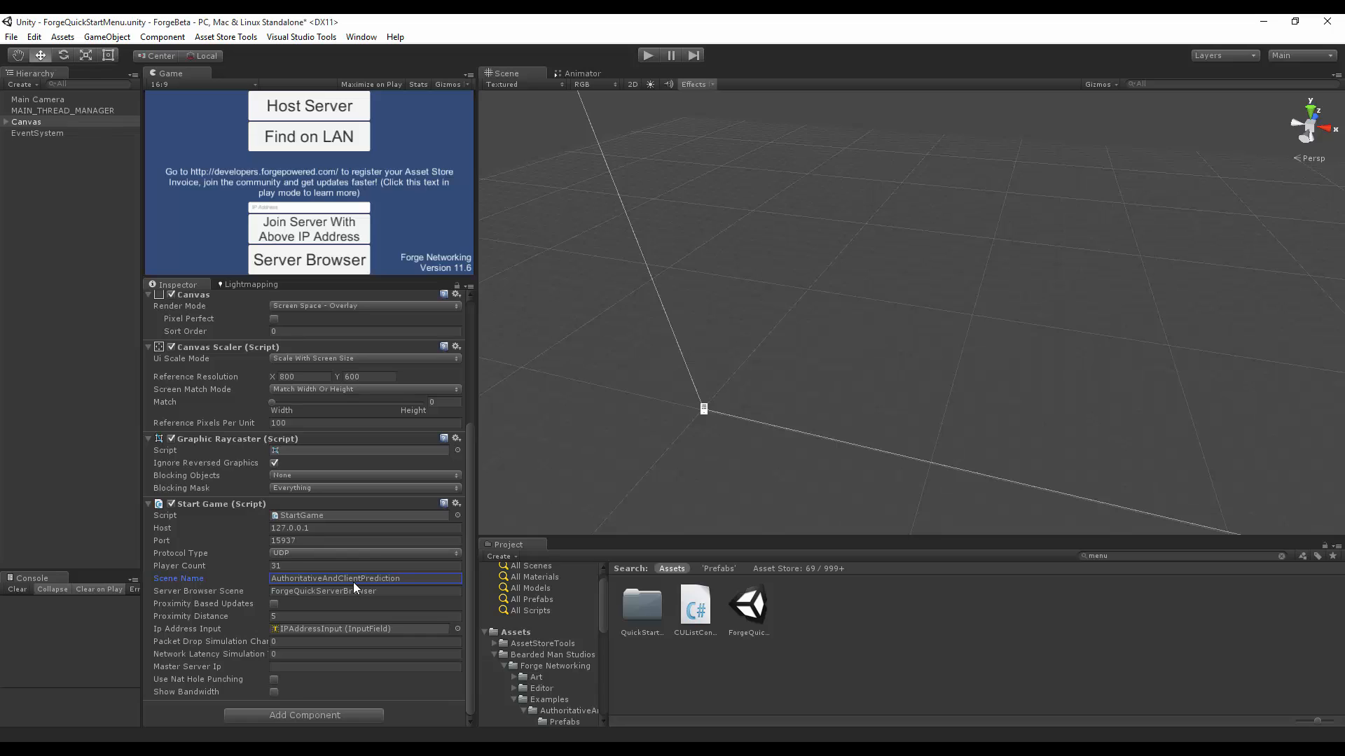
{"action": "left_click", "coordinate": [364, 654]}
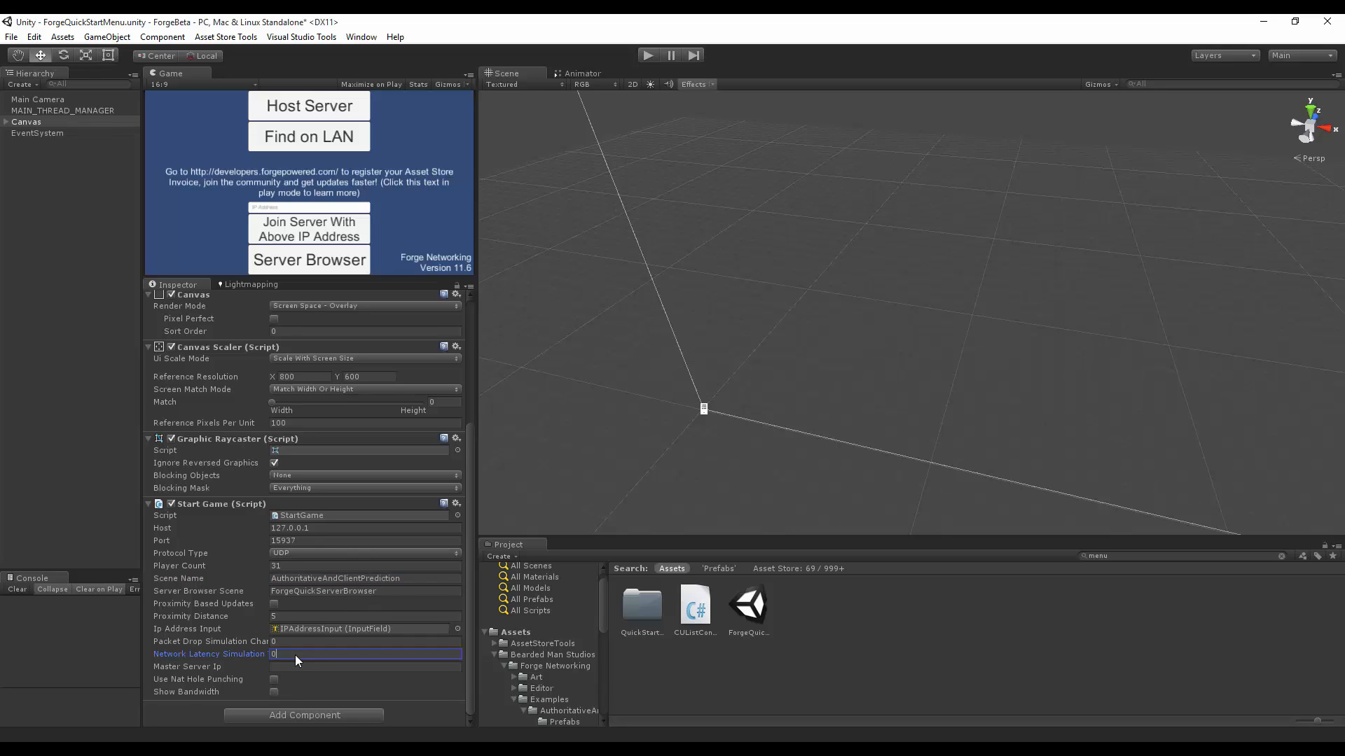
{"action": "type", "text": "500"}
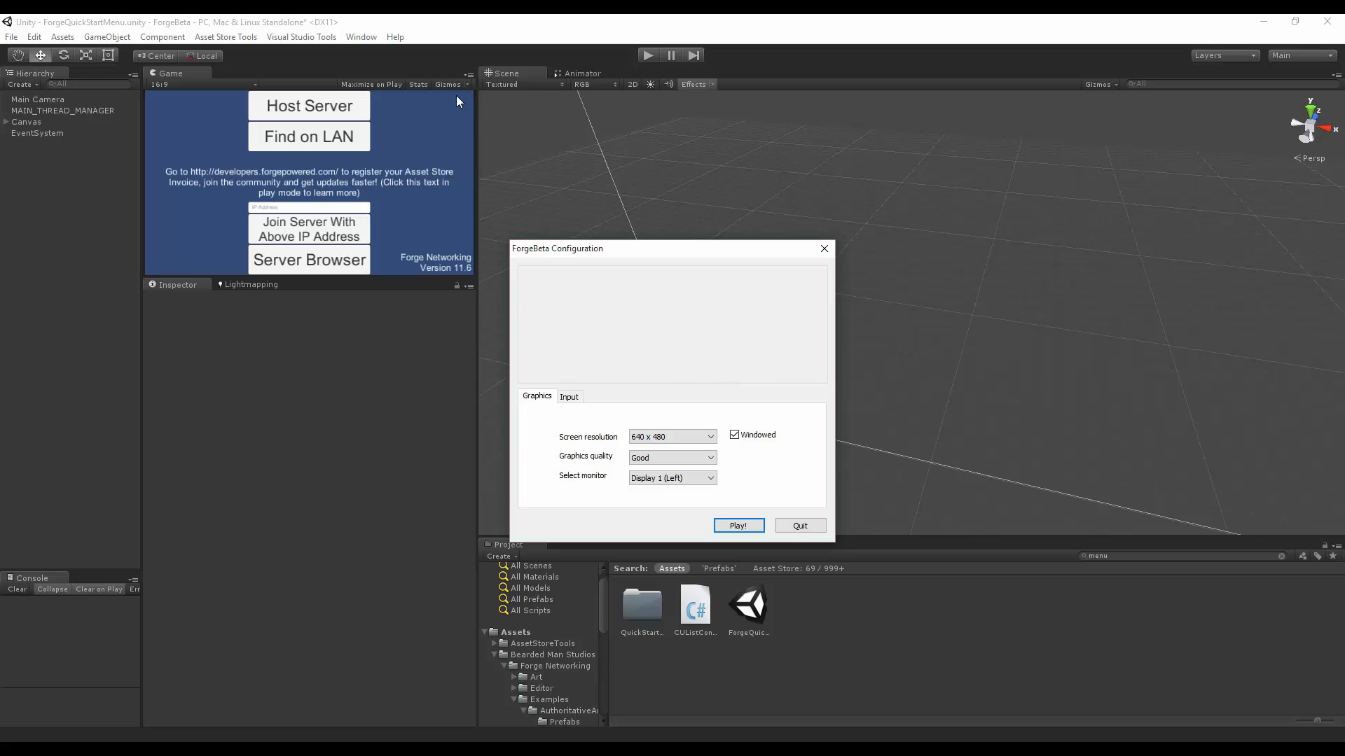
{"action": "mouse_move", "coordinate": [646, 58]}
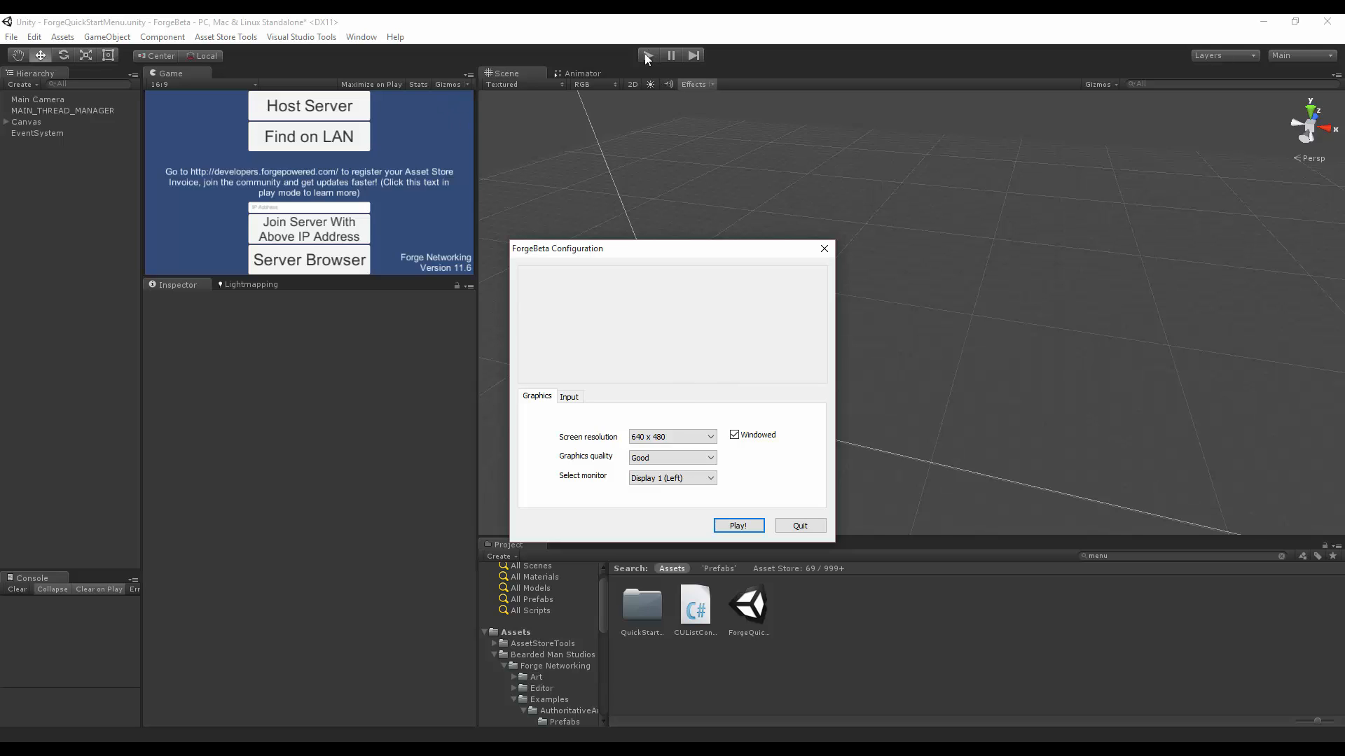
Step: Host the server in the editor and connect the standalone ForgeBeta build as a client
{"action": "left_click", "coordinate": [738, 525]}
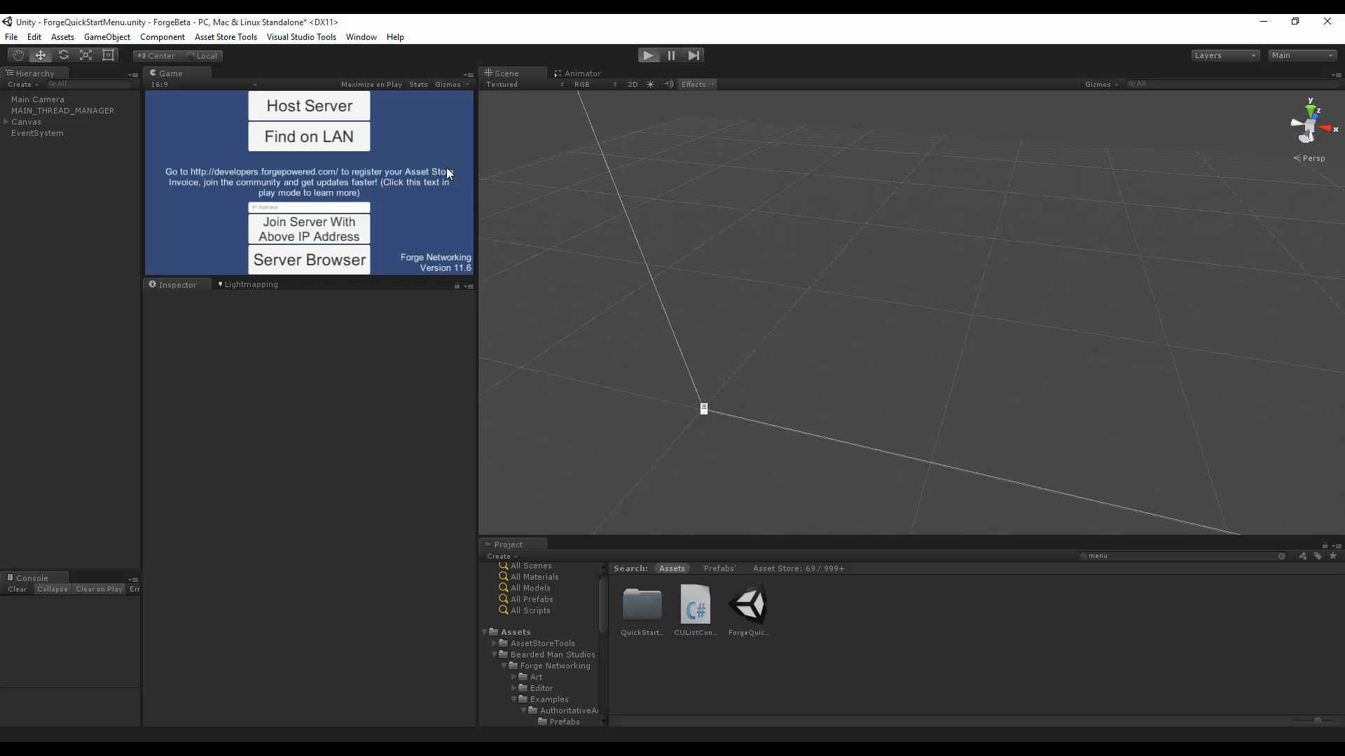
{"action": "left_click", "coordinate": [308, 106]}
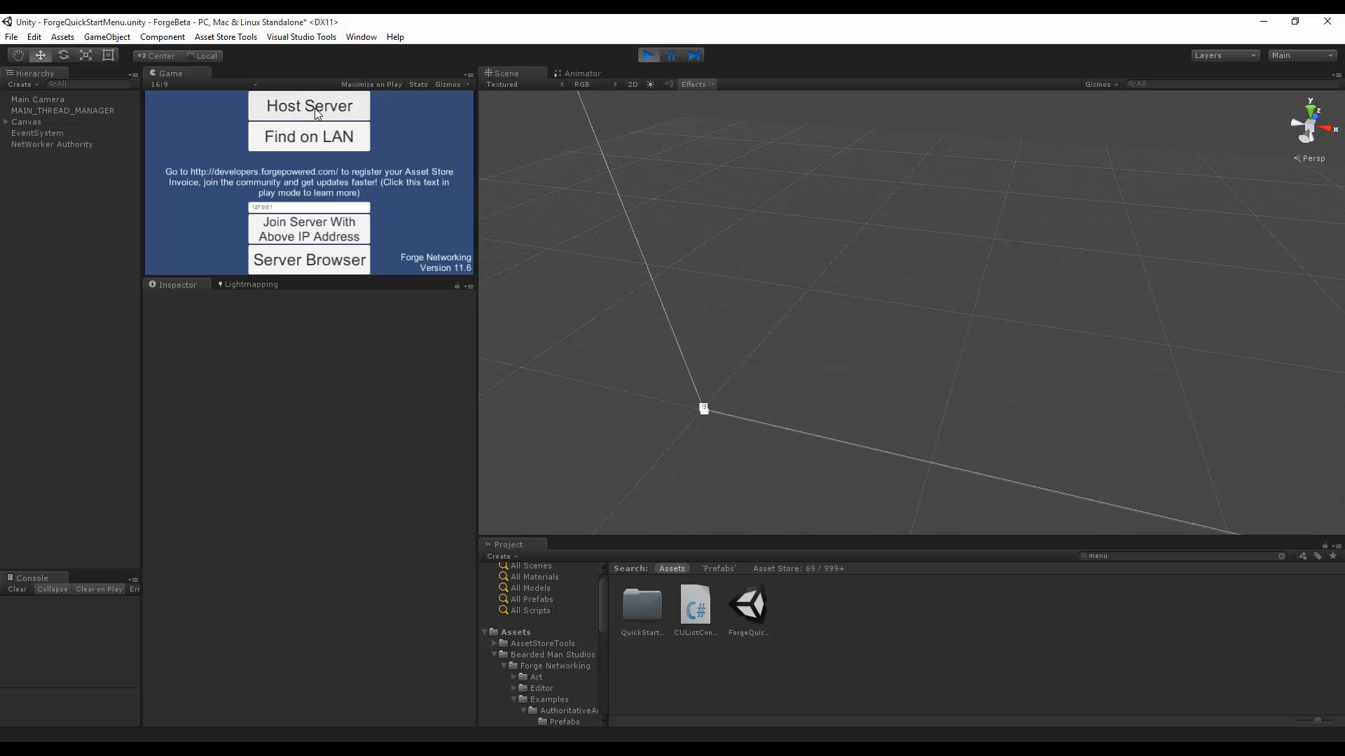
{"action": "left_click", "coordinate": [649, 55]}
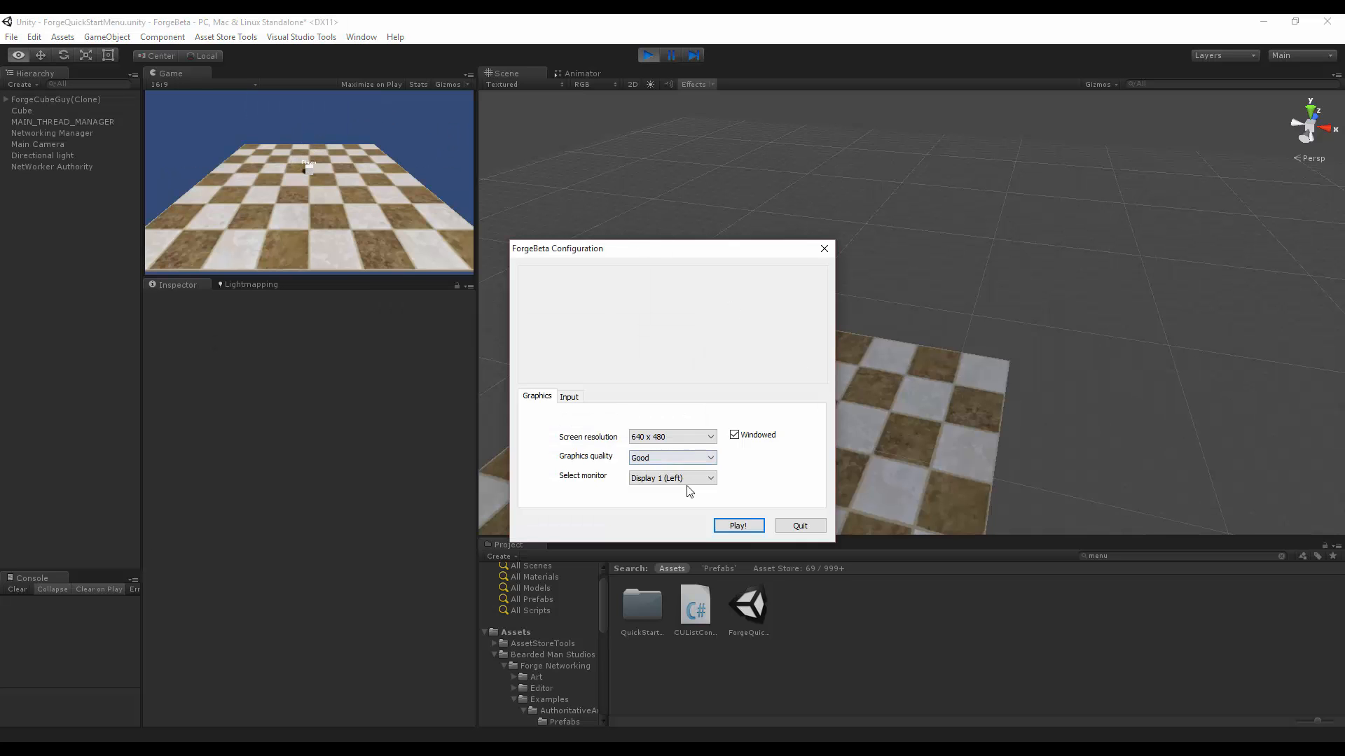
{"action": "left_click", "coordinate": [738, 525]}
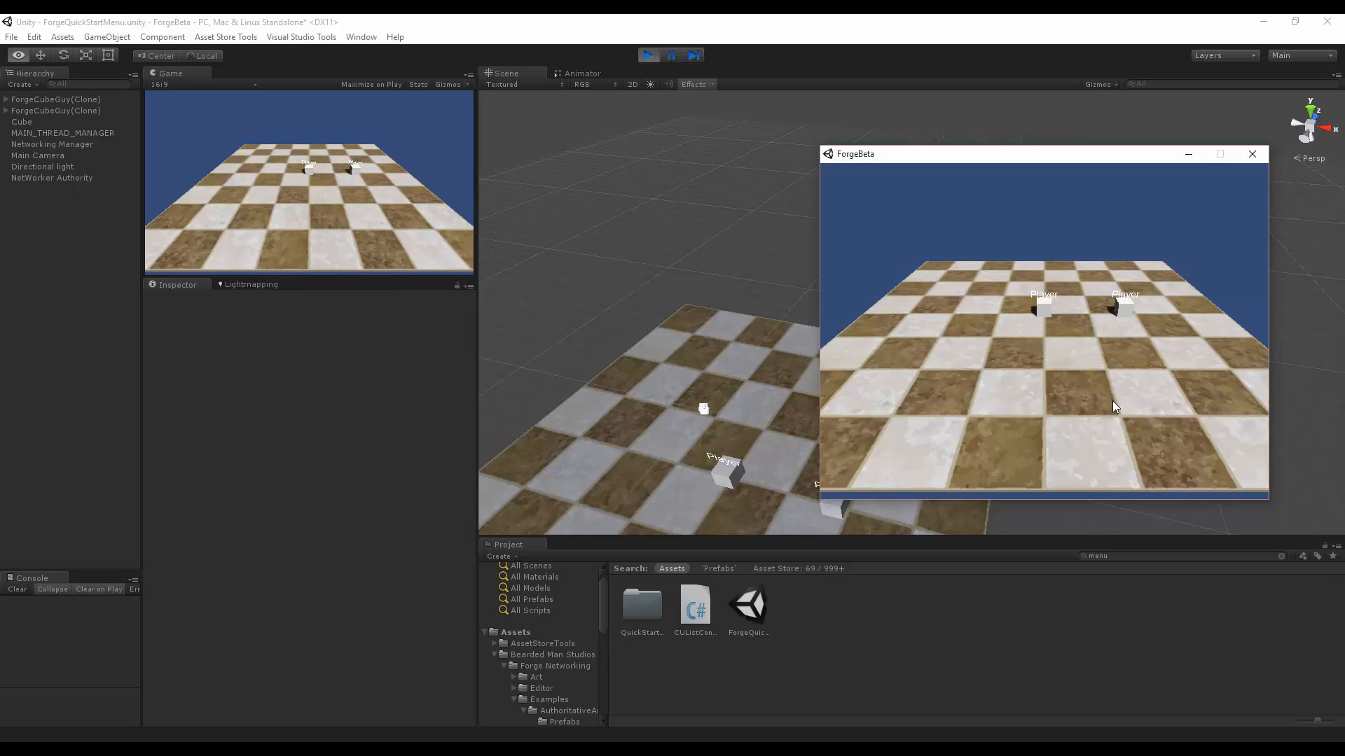
{"action": "mouse_move", "coordinate": [1086, 419]}
{"action": "type", "text": "auth"}
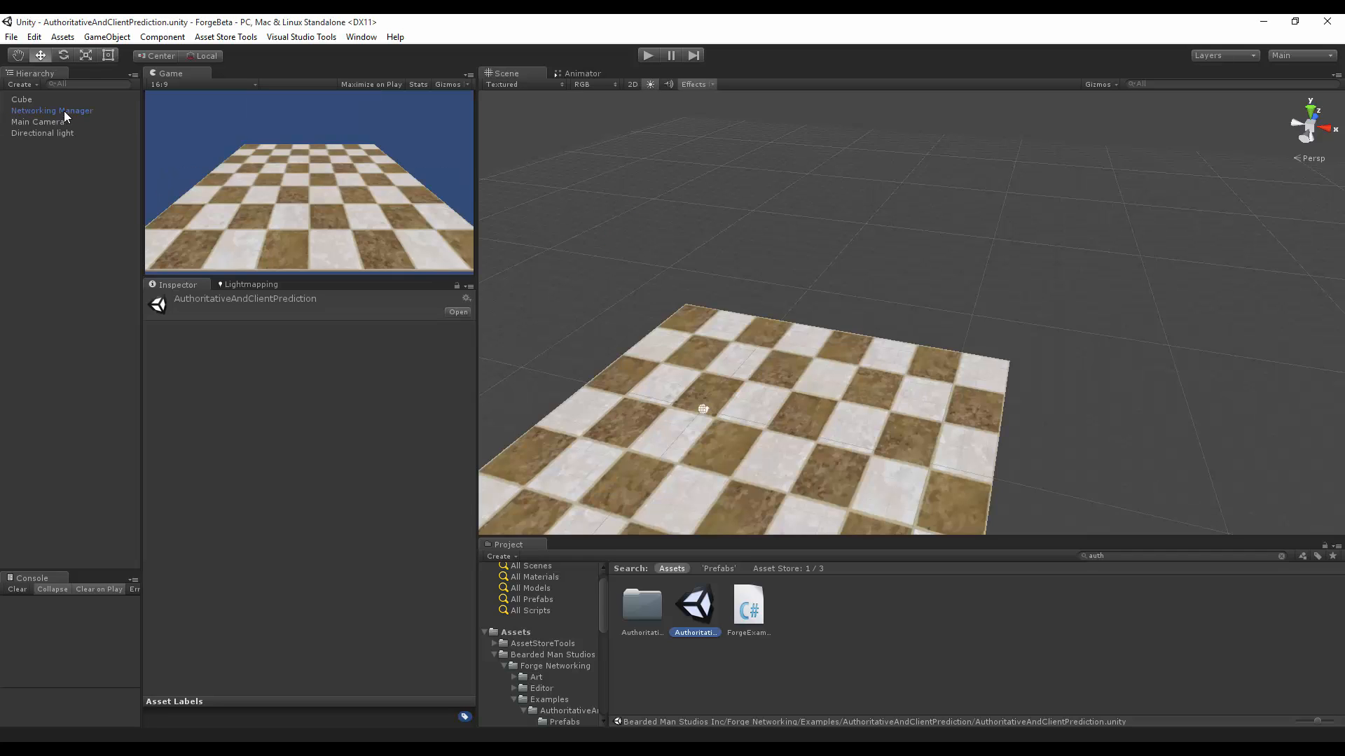
Step: Set ForgeCubeGuy's Authoritative Sync Distance to 5 via the Networking Manager's instantiates list
{"action": "left_click", "coordinate": [56, 110]}
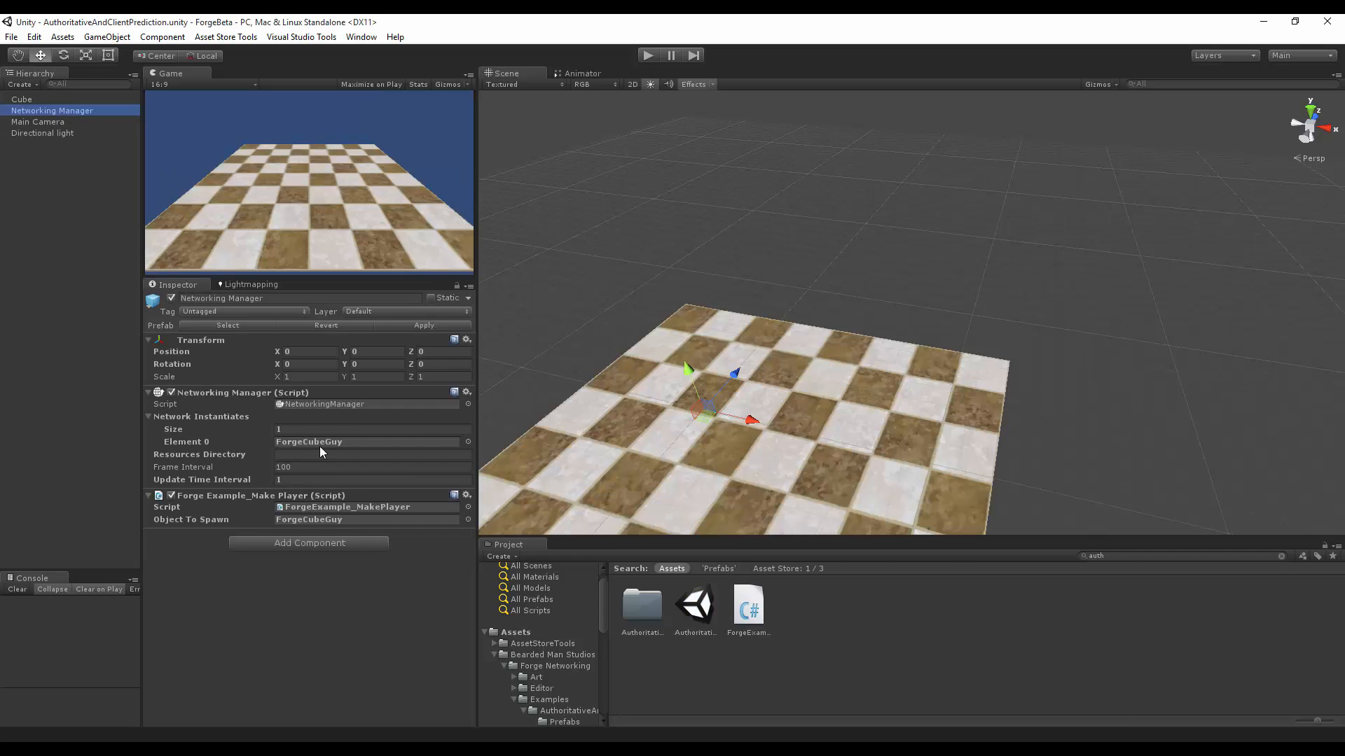
{"action": "left_click", "coordinate": [642, 604]}
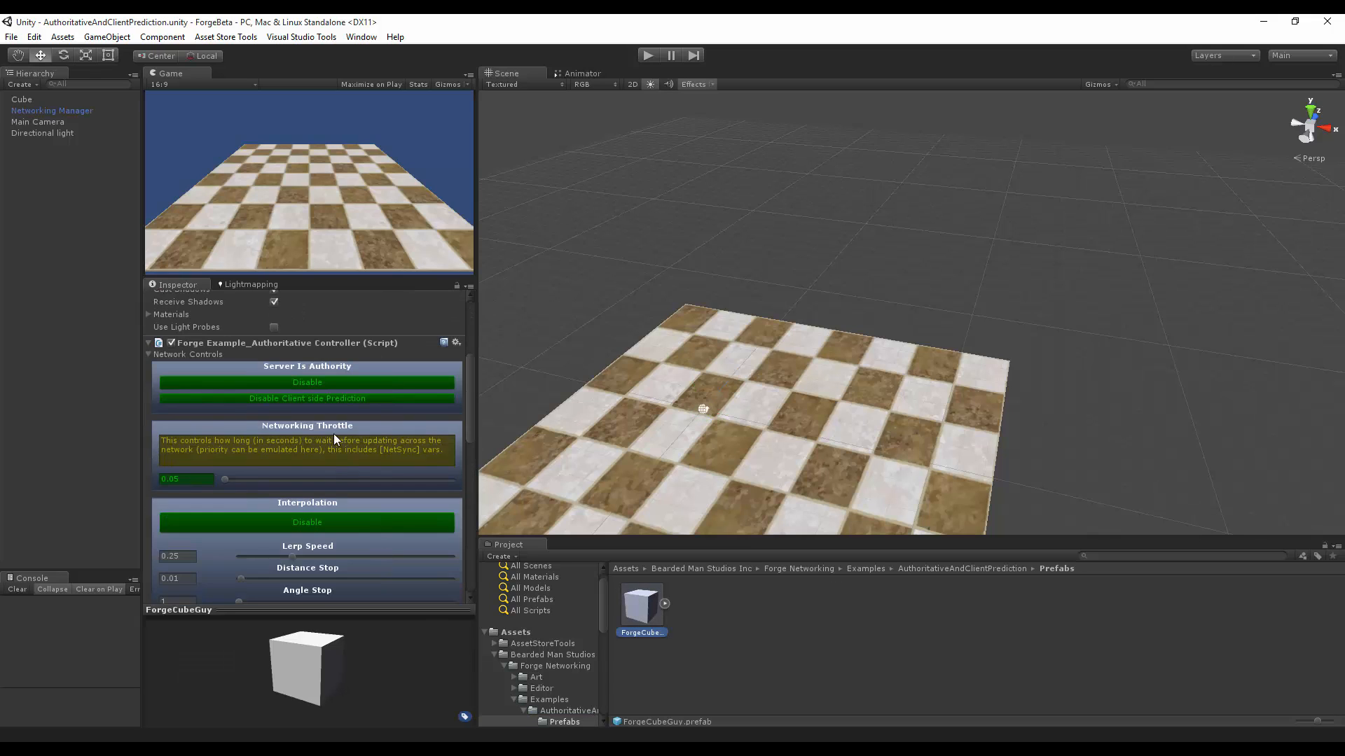
{"action": "scroll", "scroll_direction": "down", "scroll_amount": 3}
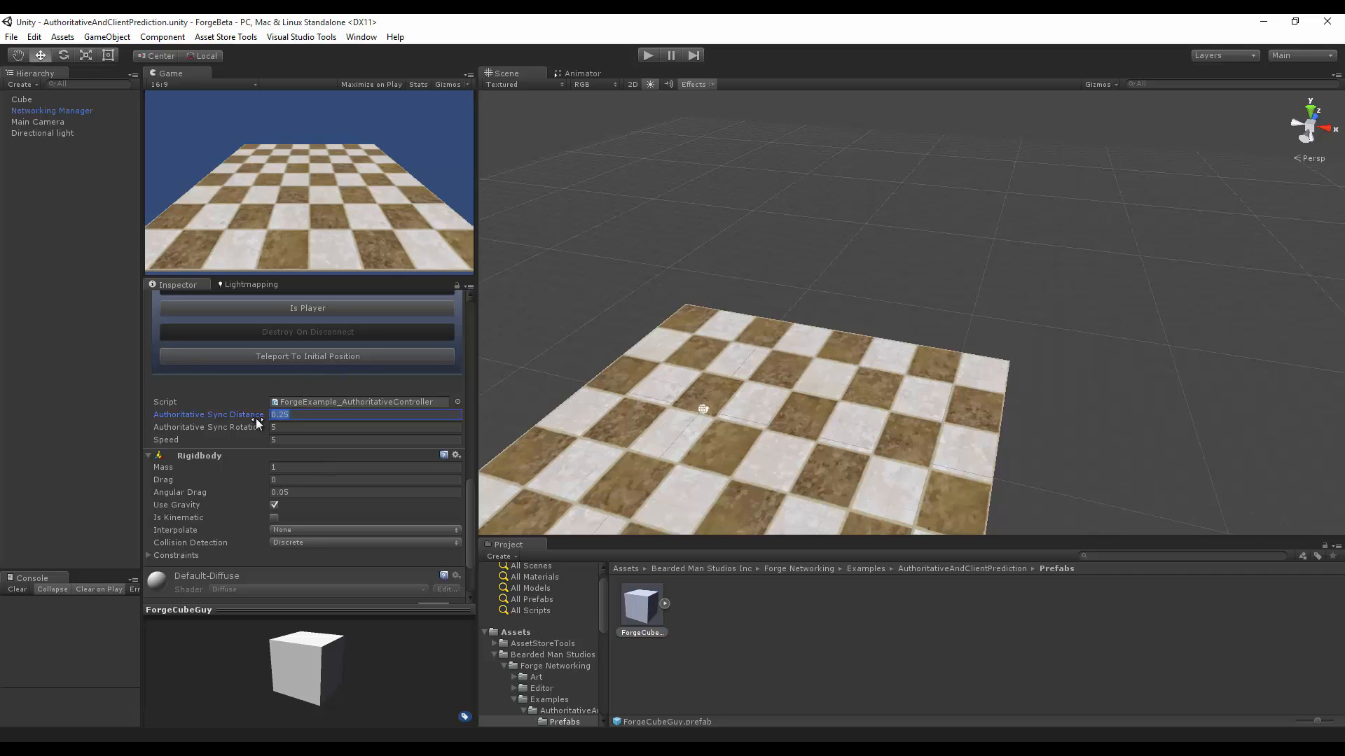
{"action": "type", "text": "5"}
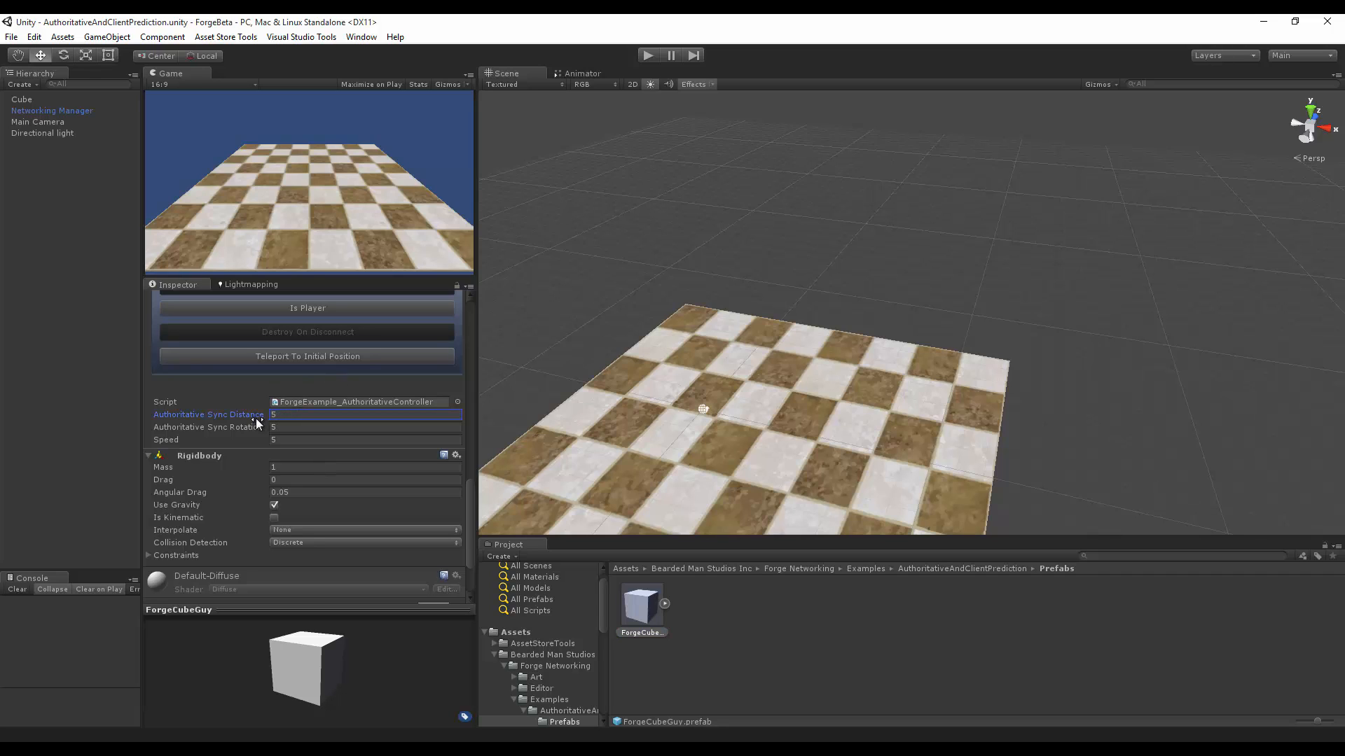
{"action": "mouse_move", "coordinate": [671, 432]}
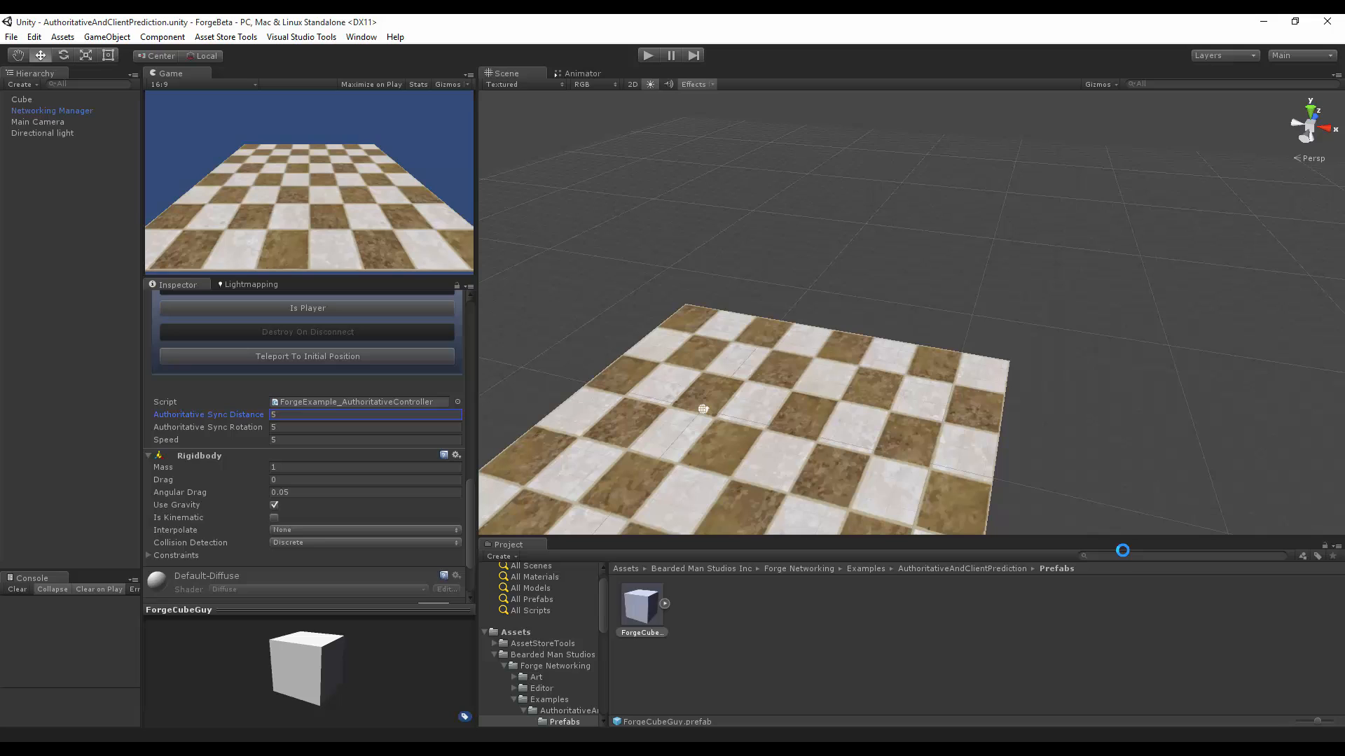
Step: Open ForgeQuickStartMenu from a 'menu' search, enter Play mode and click Host Server
{"action": "type", "text": "menu"}
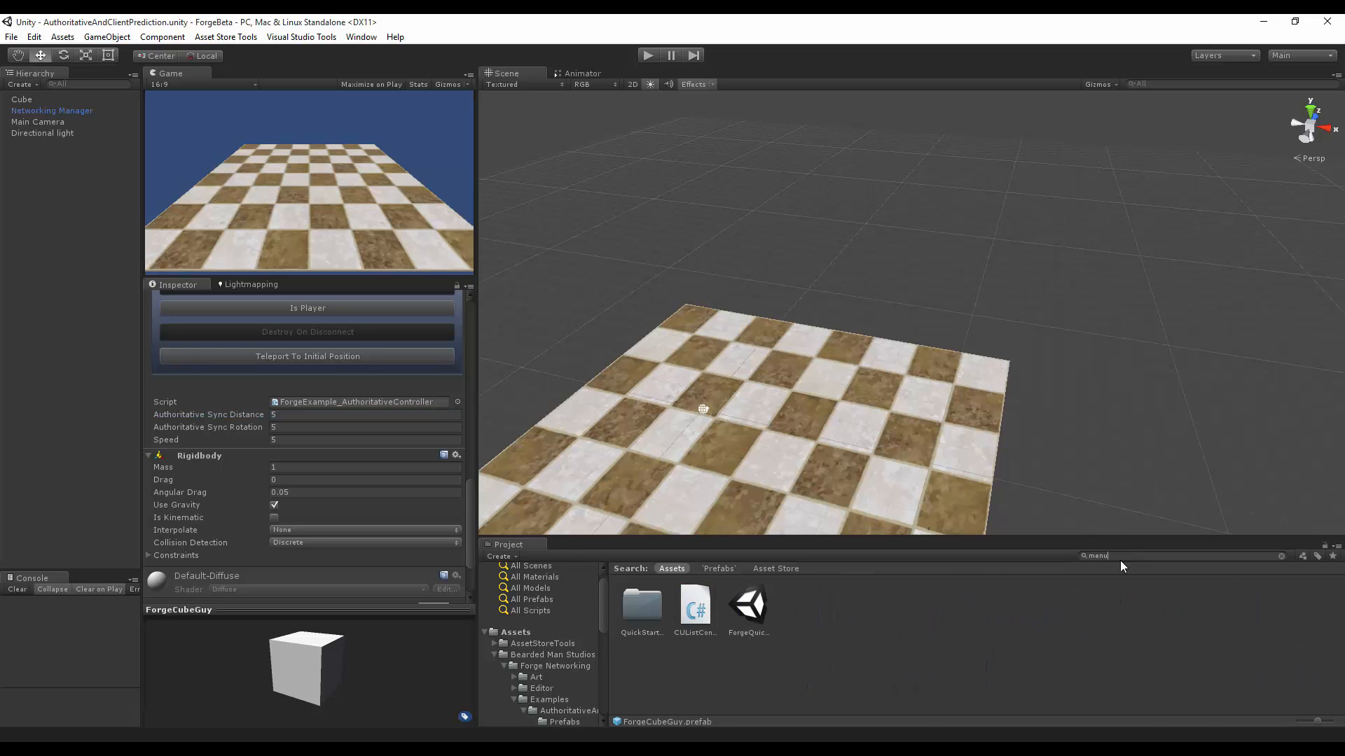
{"action": "double_click", "coordinate": [748, 605]}
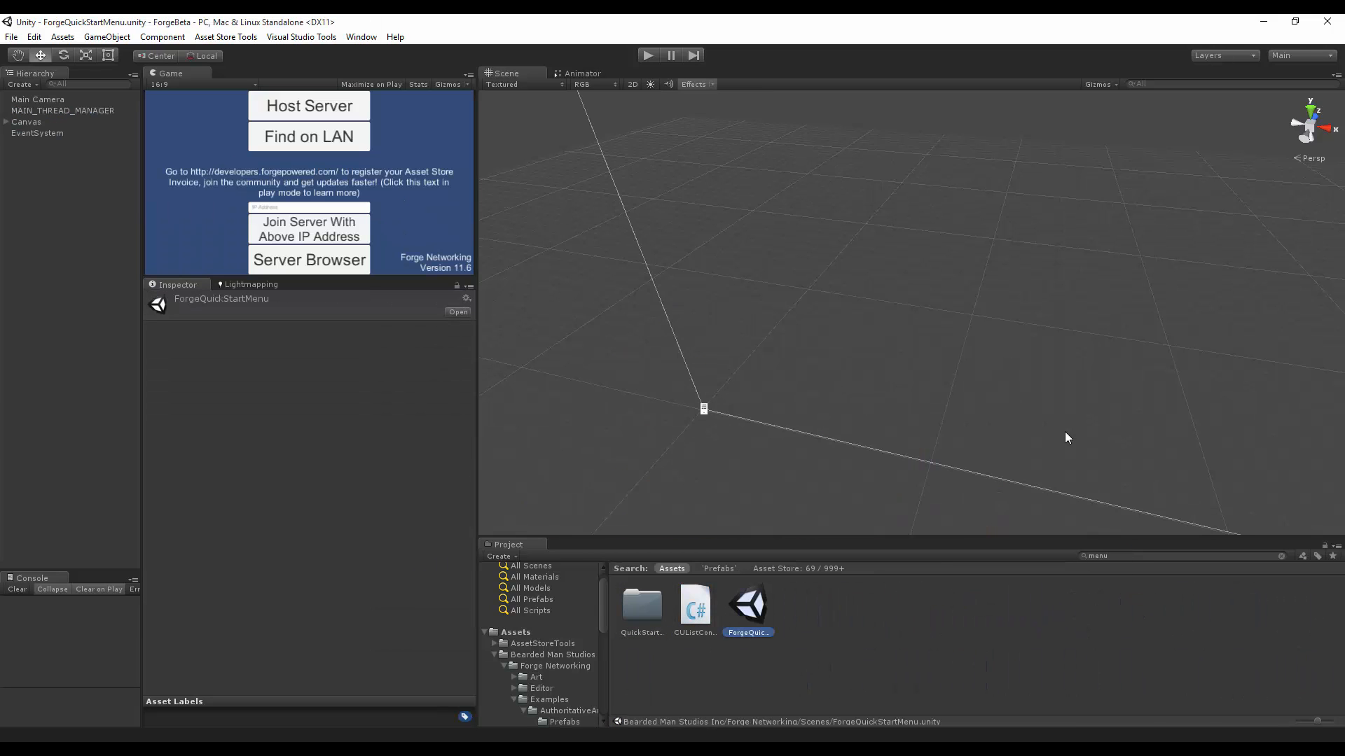
{"action": "mouse_move", "coordinate": [109, 242]}
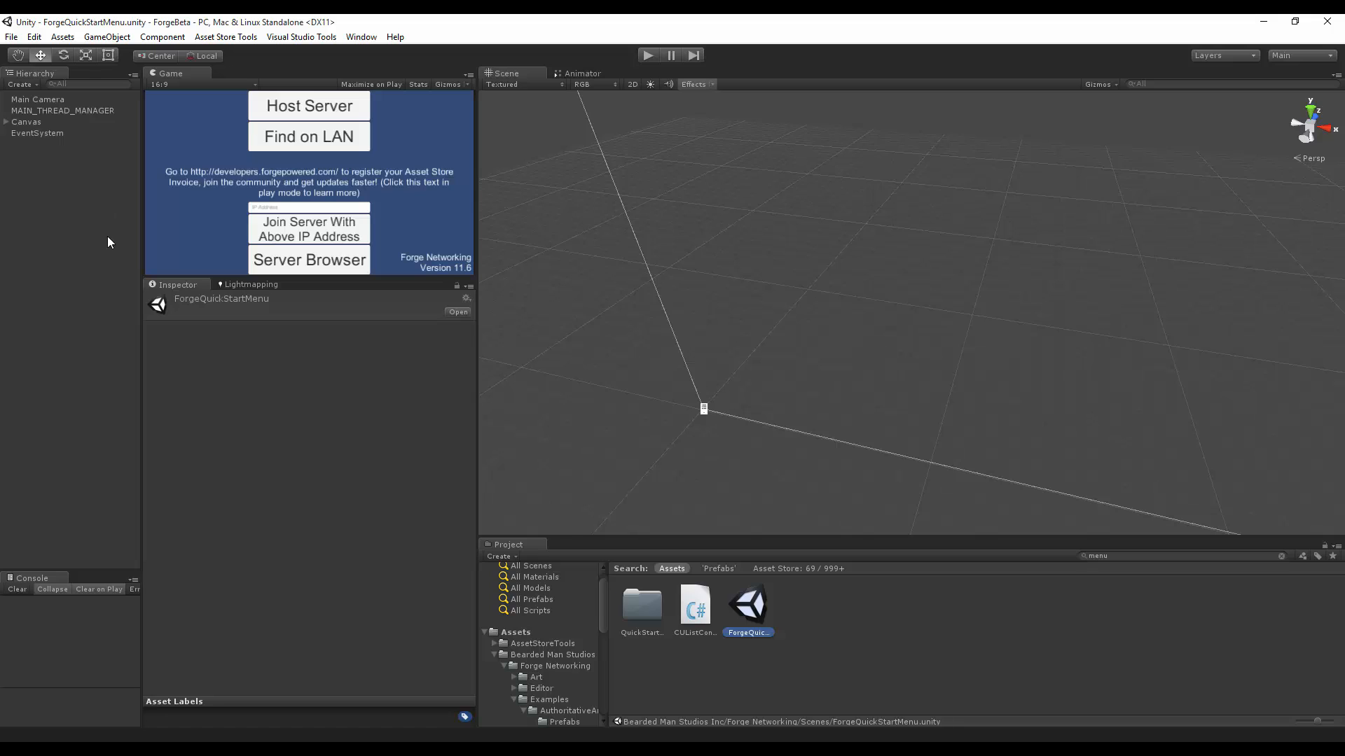
{"action": "left_click", "coordinate": [26, 121]}
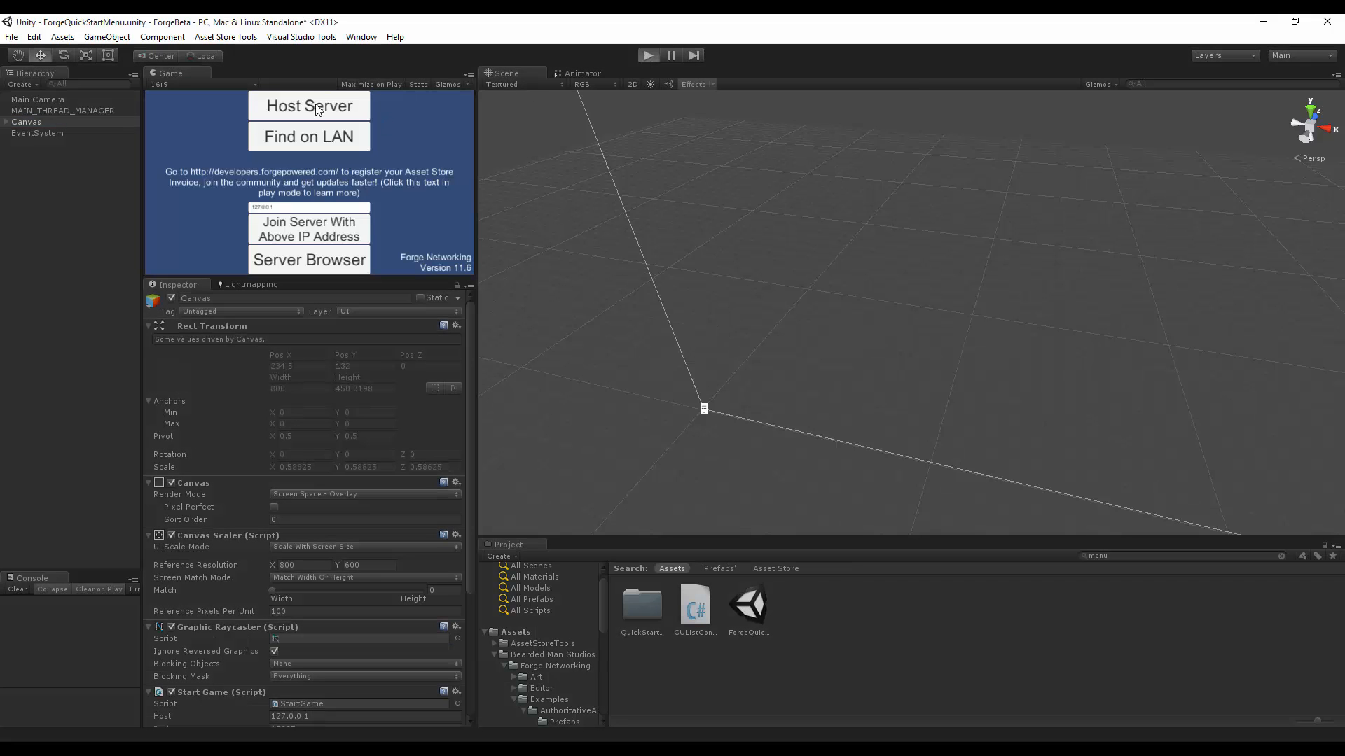
{"action": "left_click", "coordinate": [309, 105]}
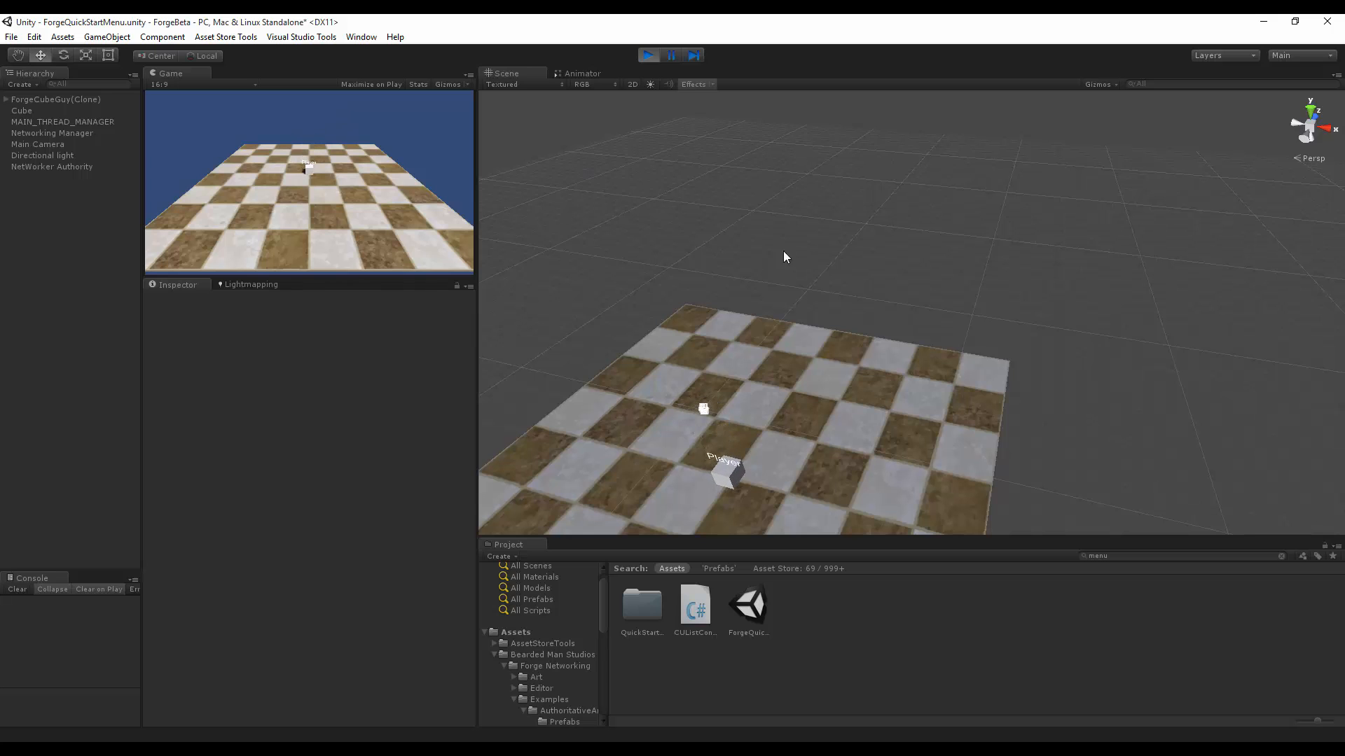